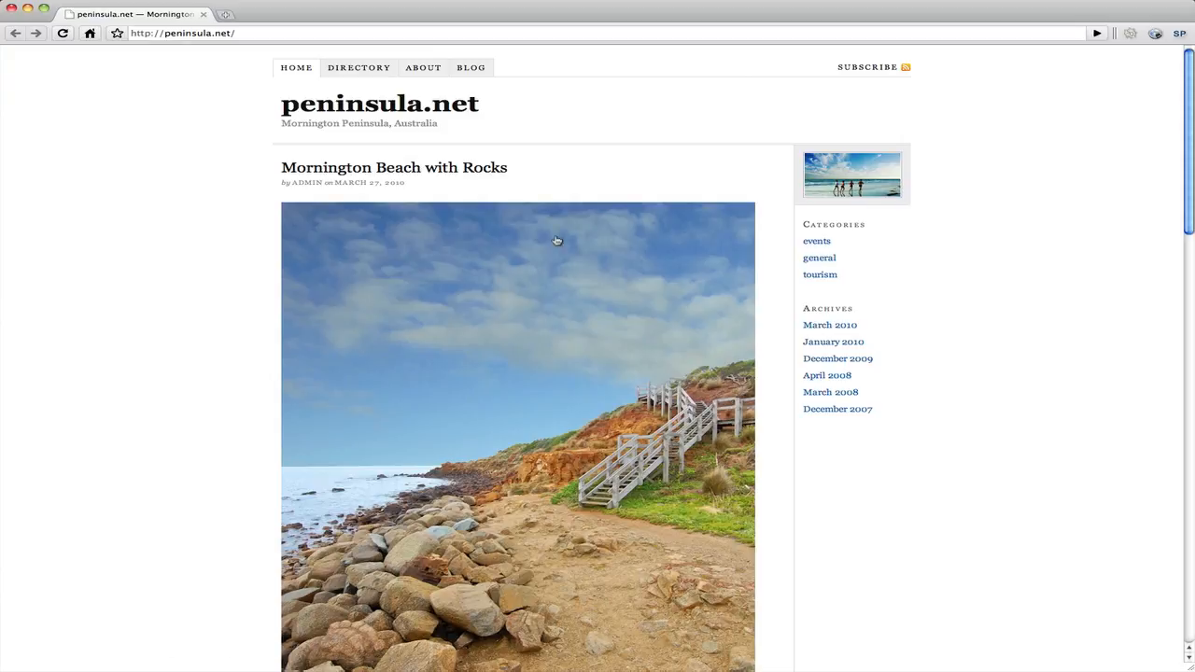
- Go to the peninsula.net wp-admin address to reach the WordPress login page
left_click(290, 34)
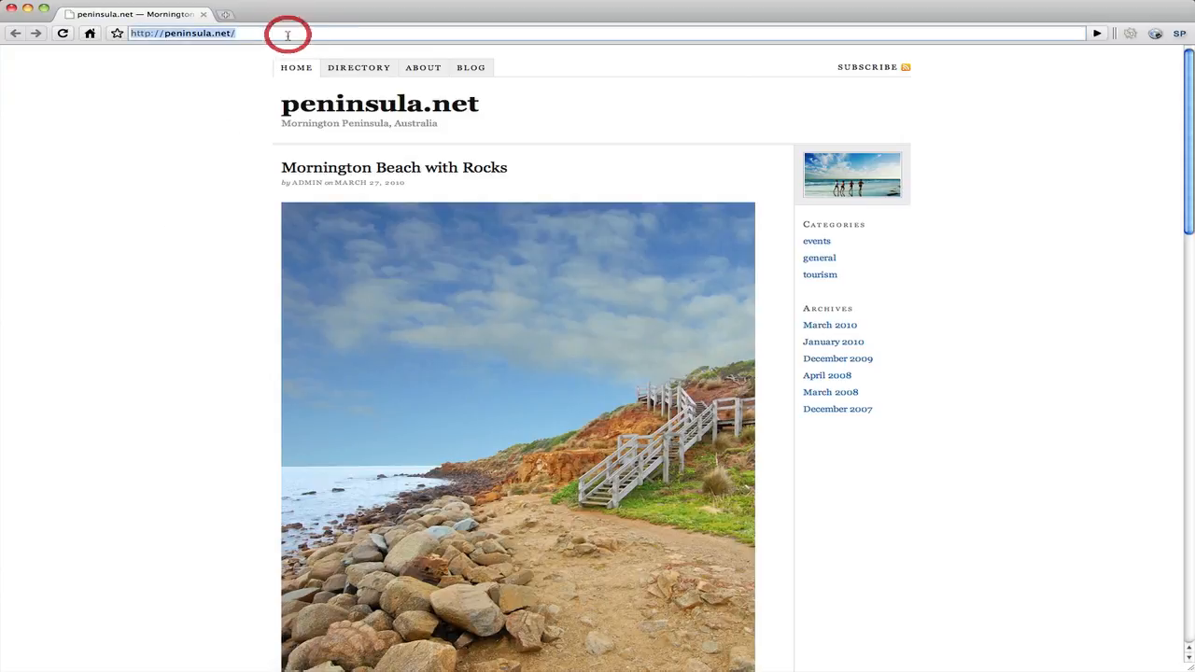
type("wp-admin/")
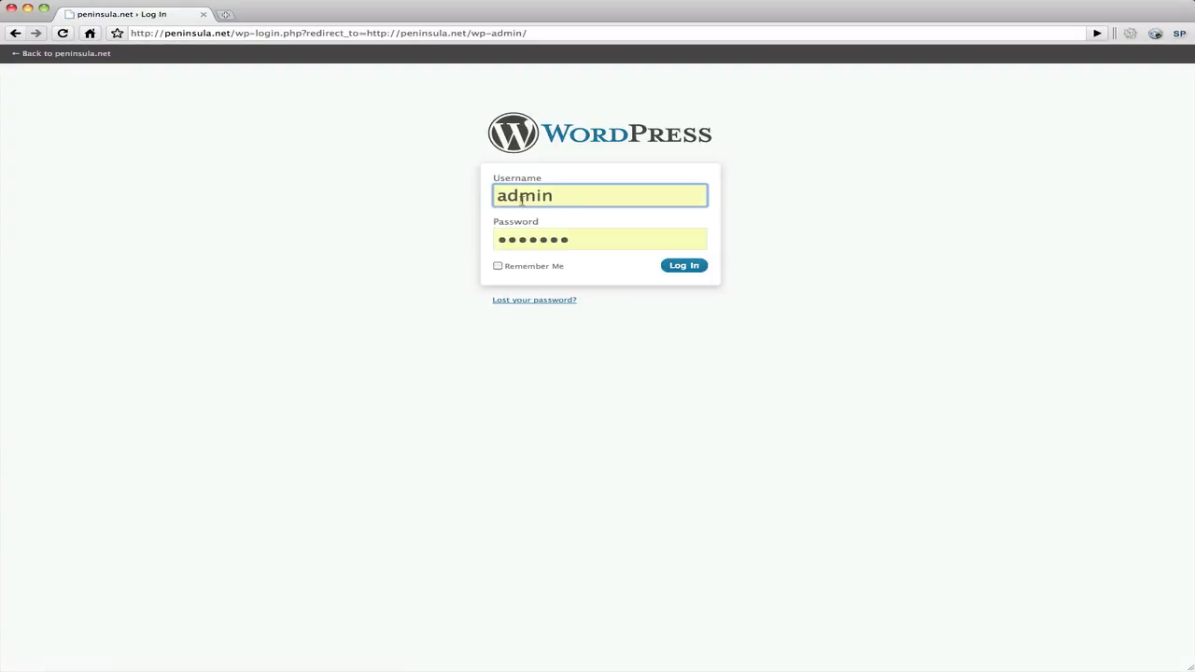
mouse_move(683, 278)
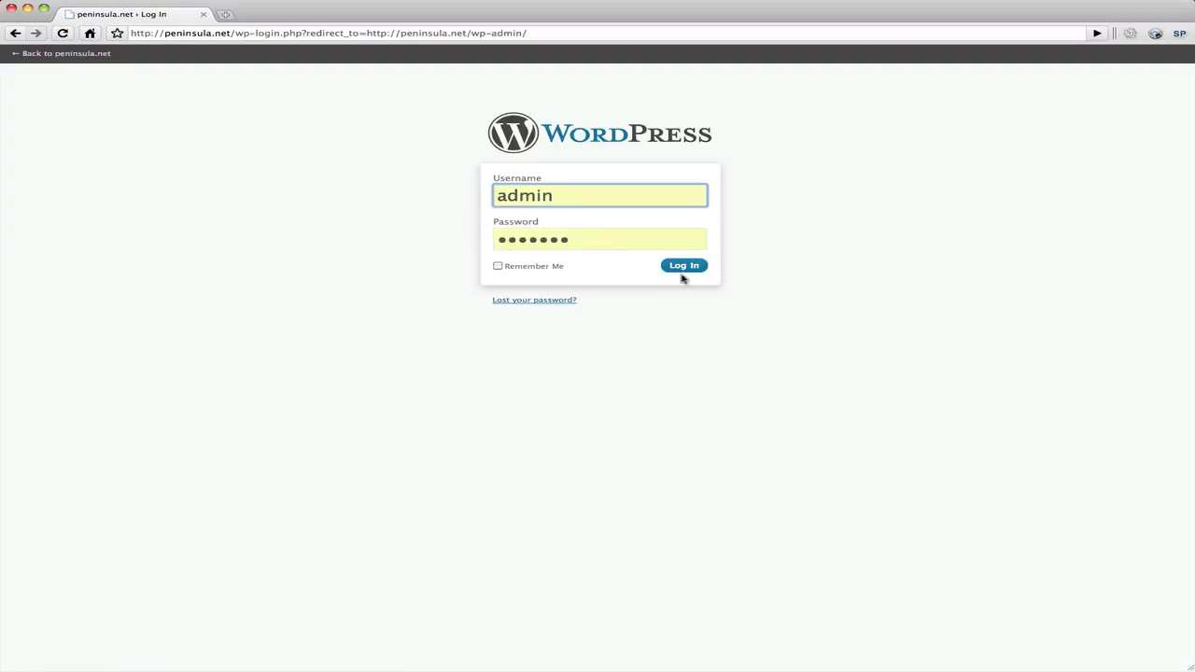
- Log in as admin and land on the peninsula.net Dashboard
left_click(683, 265)
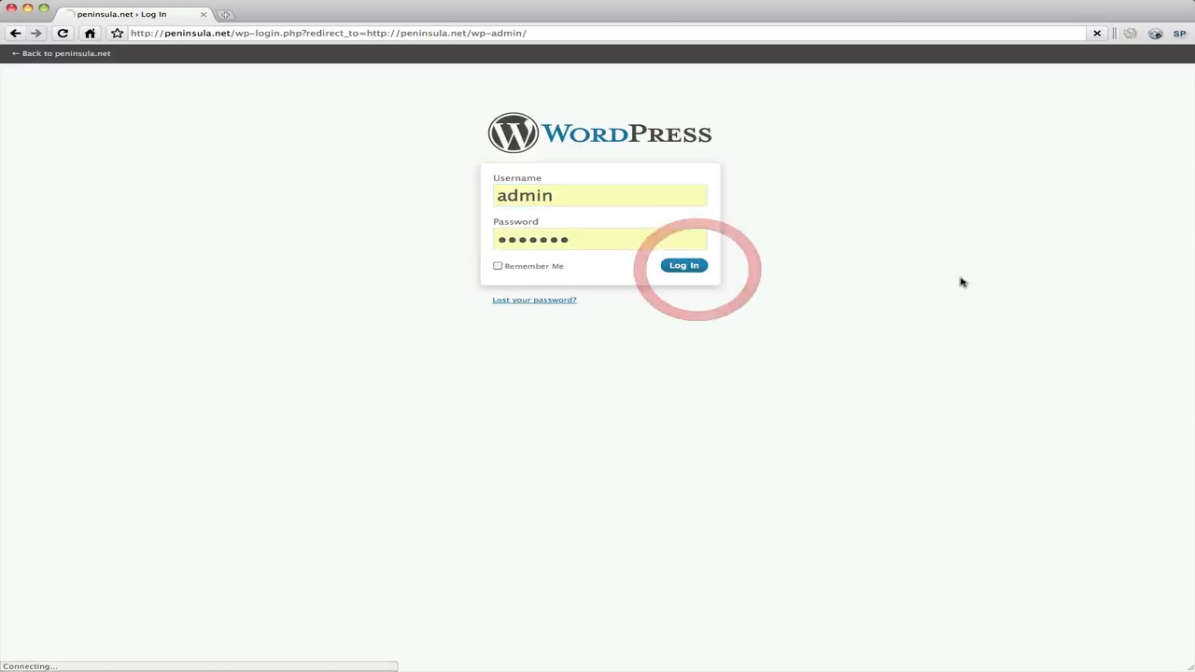
left_click(683, 266)
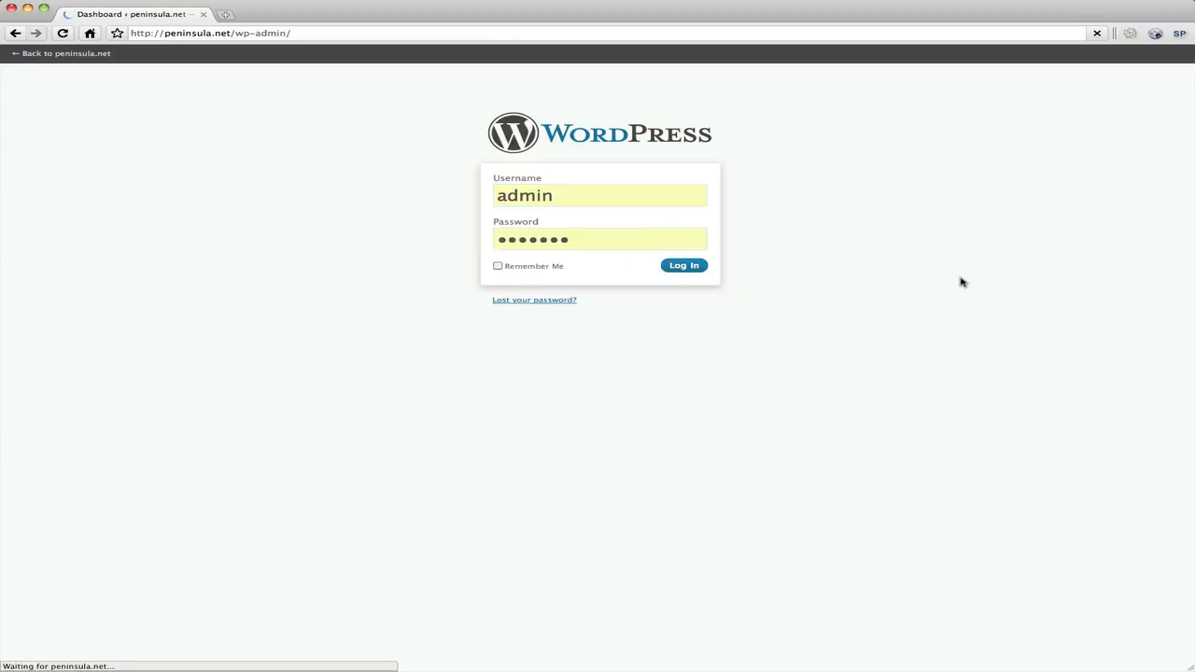
left_click(683, 265)
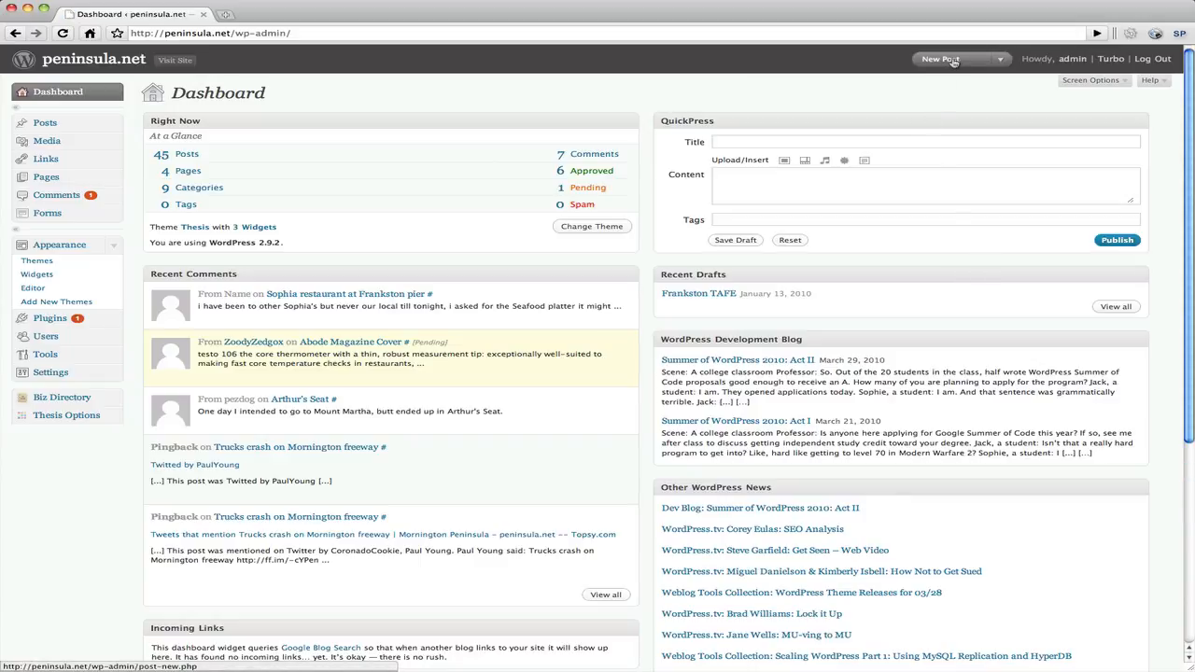
- Start a new post from the admin header, opening the Add New Post editor
left_click(948, 56)
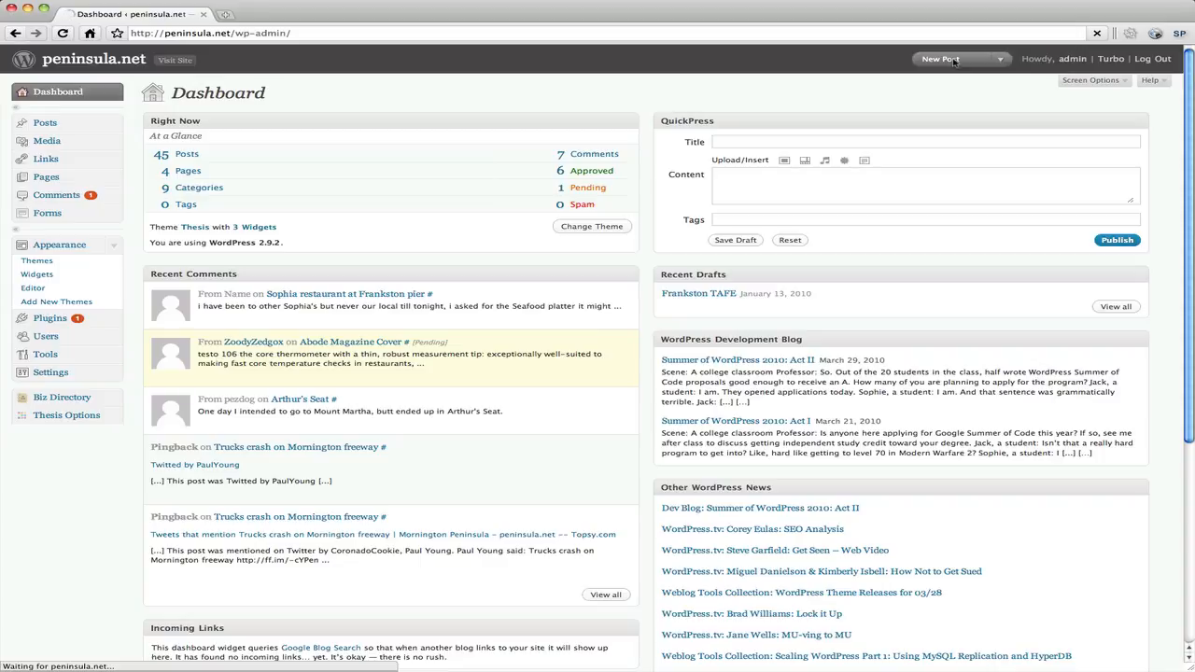
left_click(948, 56)
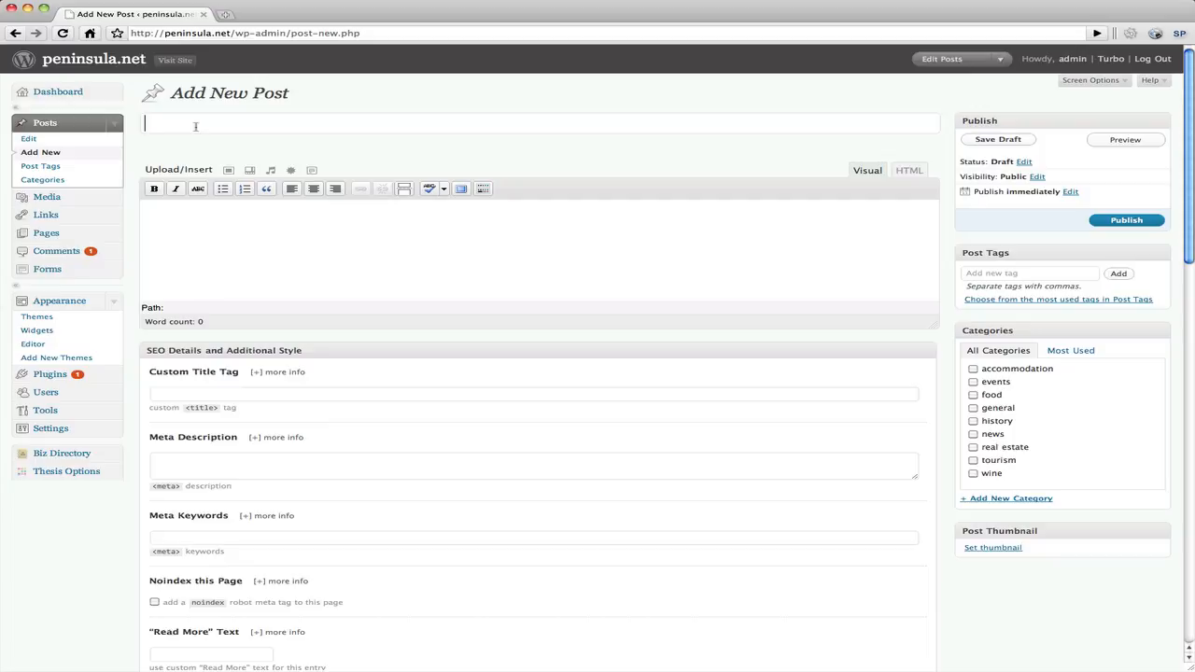
- Title the new post 'Gull with Wings Extended'
type("Gull")
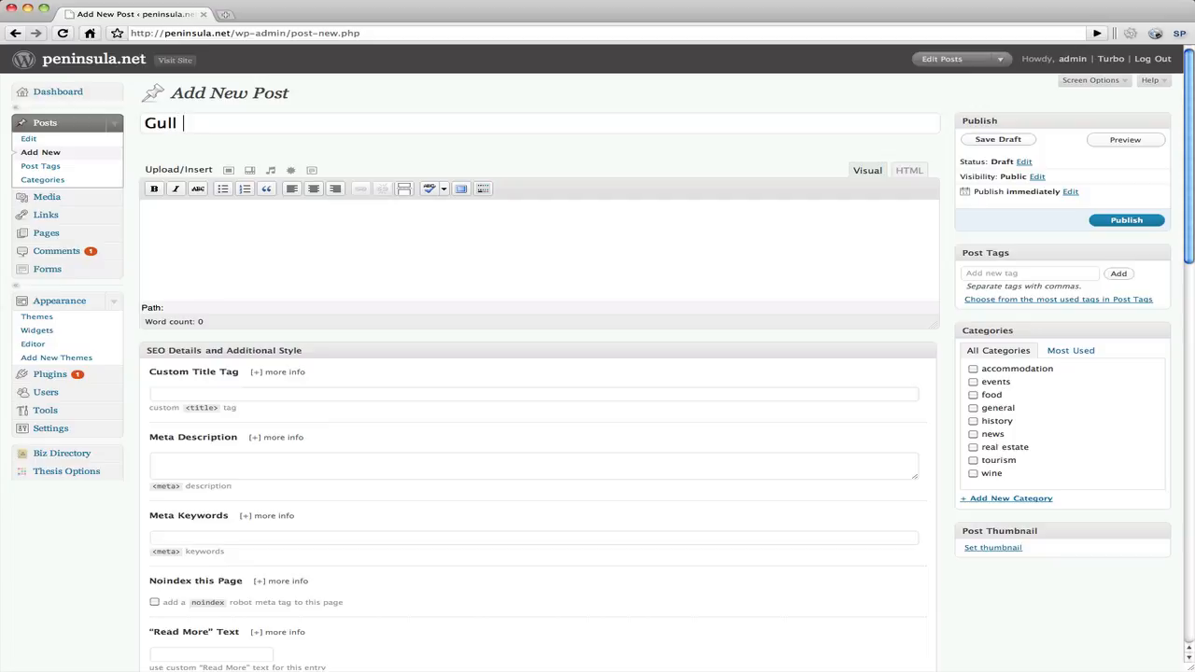
type("with wings")
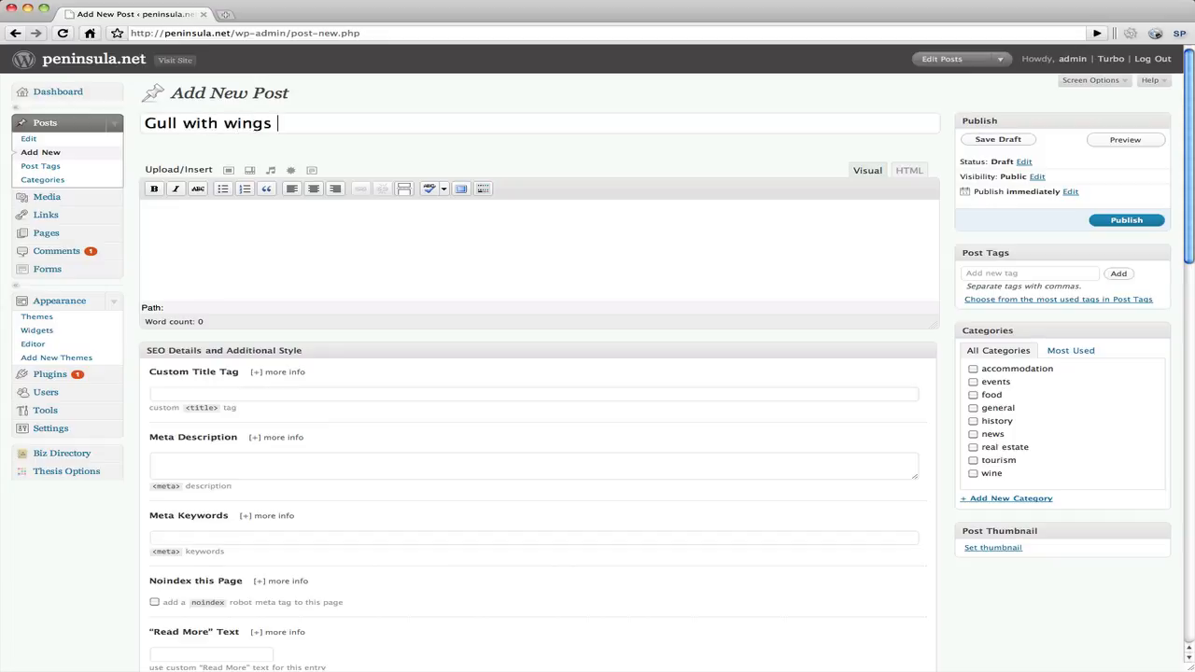
type("Exten")
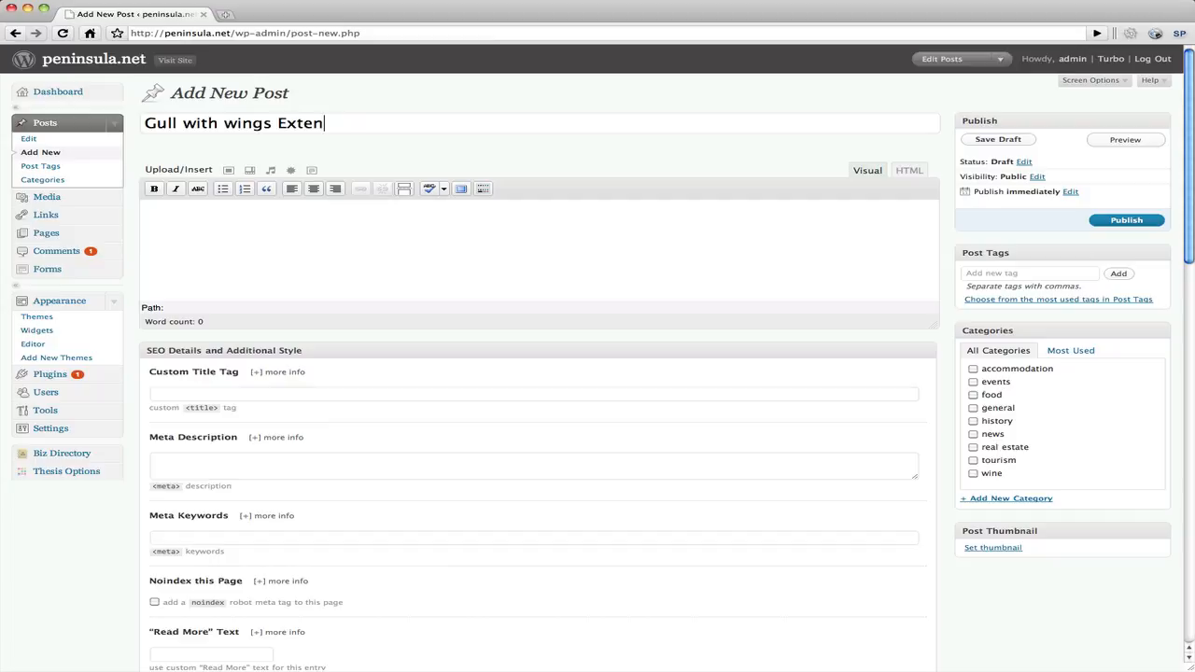
type("ded")
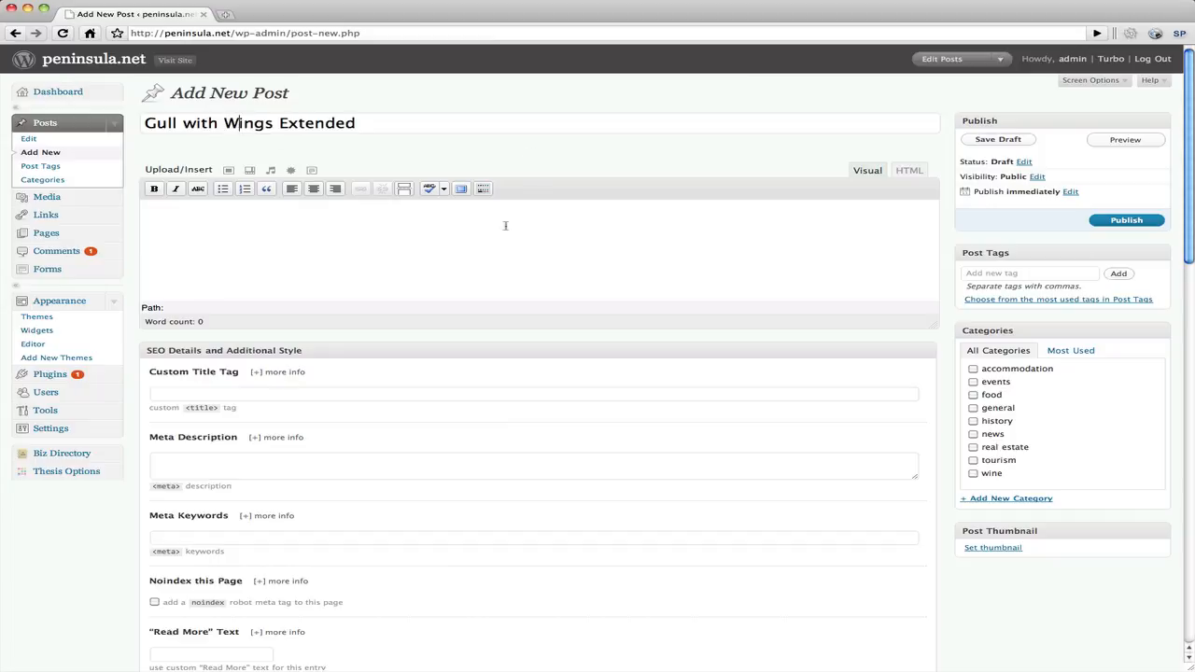
mouse_move(853, 231)
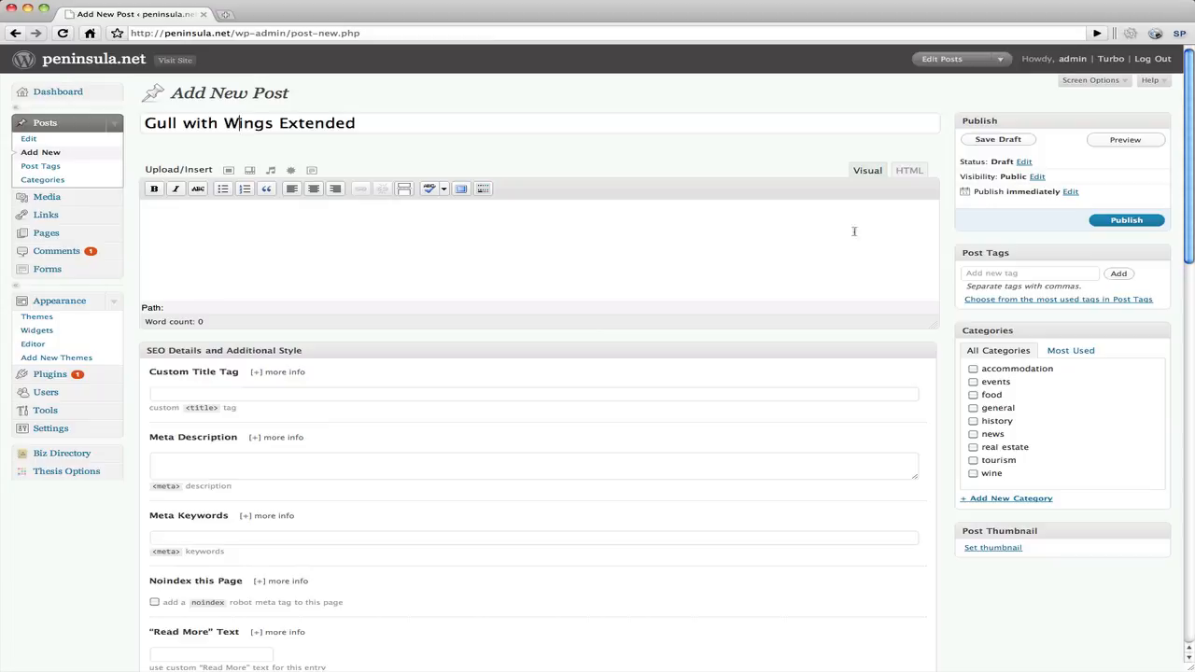
mouse_move(668, 209)
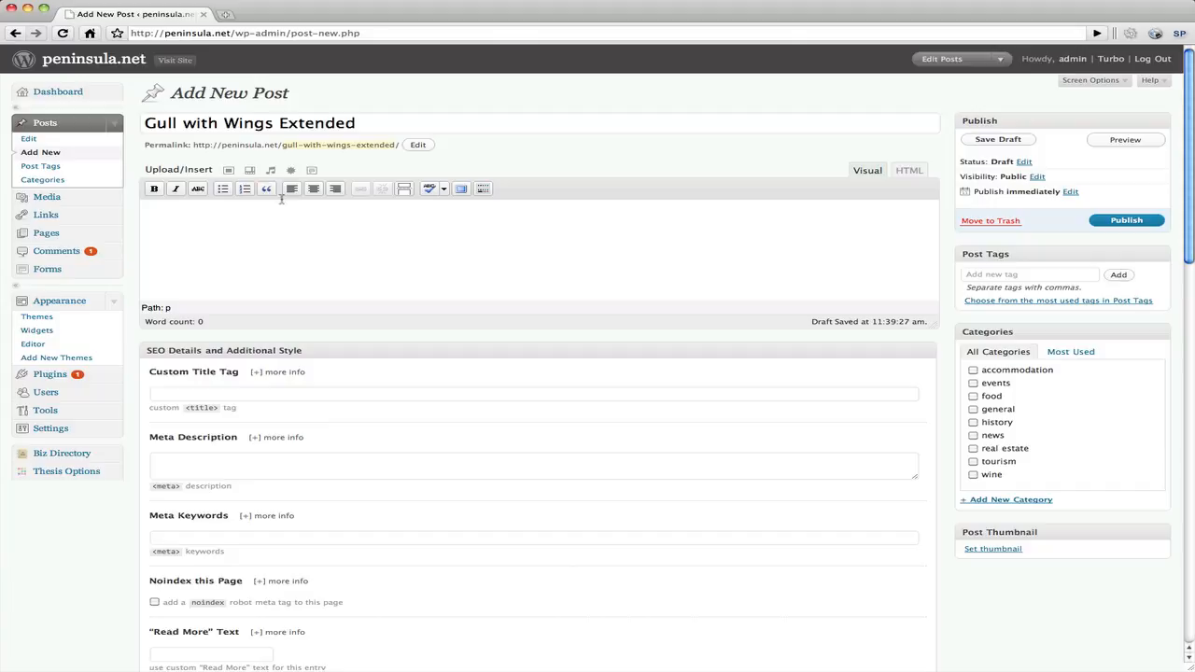
mouse_move(228, 170)
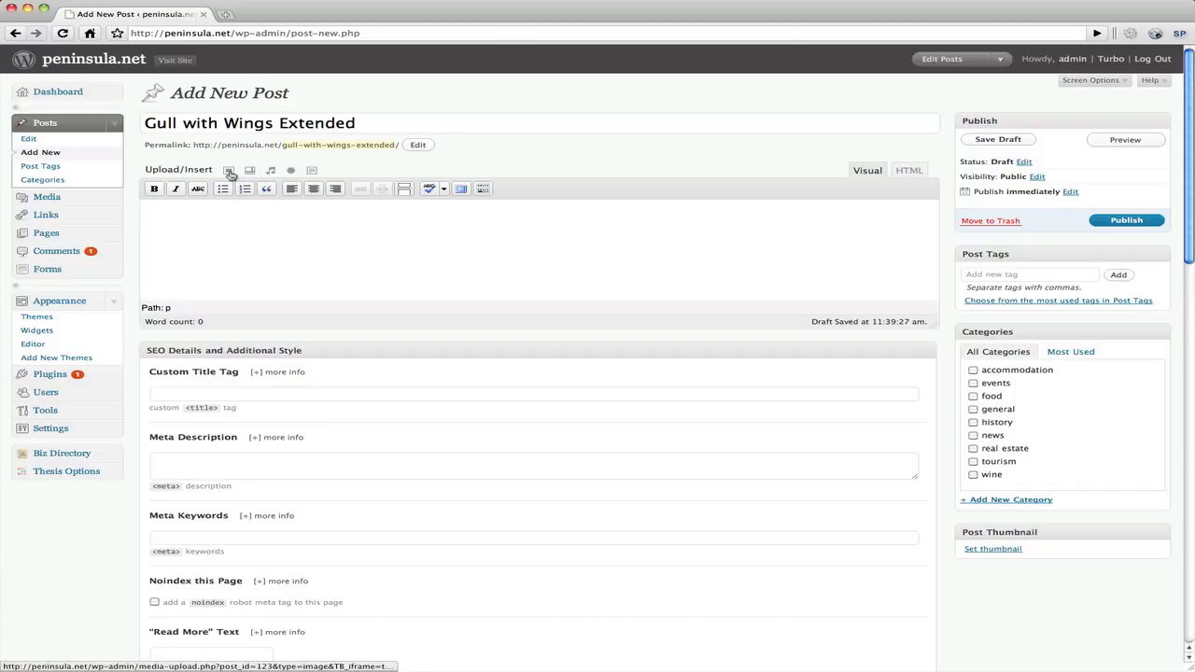
- Upload the Gull extended wings JPG from the Desktop through the Add an Image uploader
left_click(228, 170)
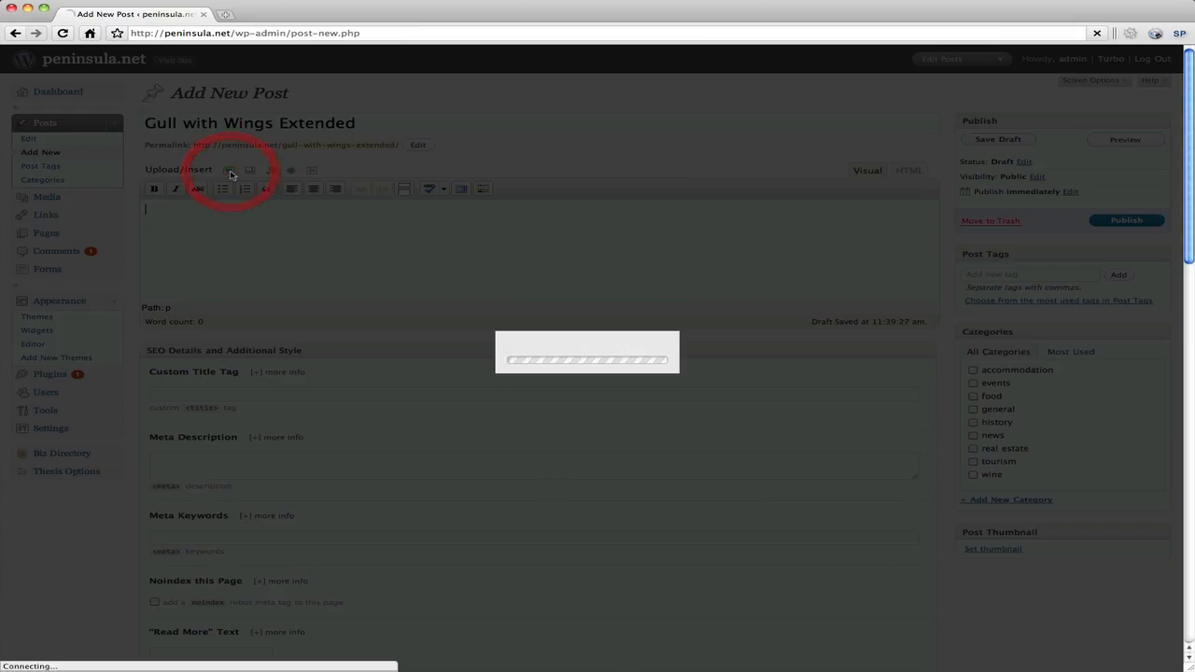
left_click(228, 171)
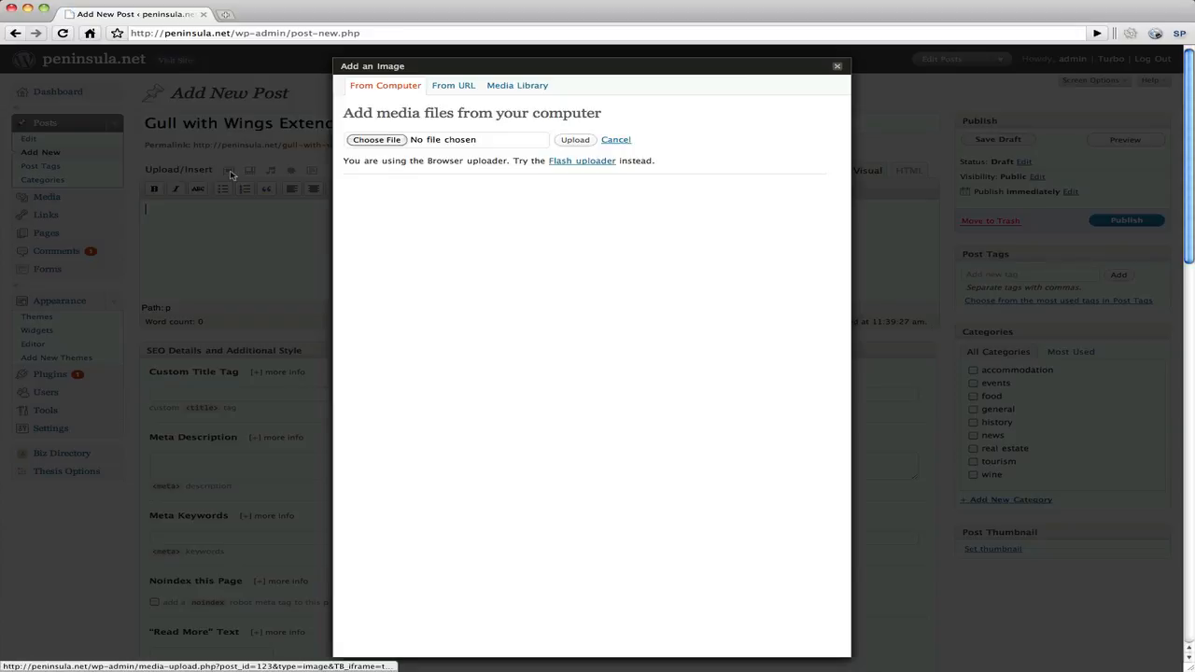
mouse_move(291, 219)
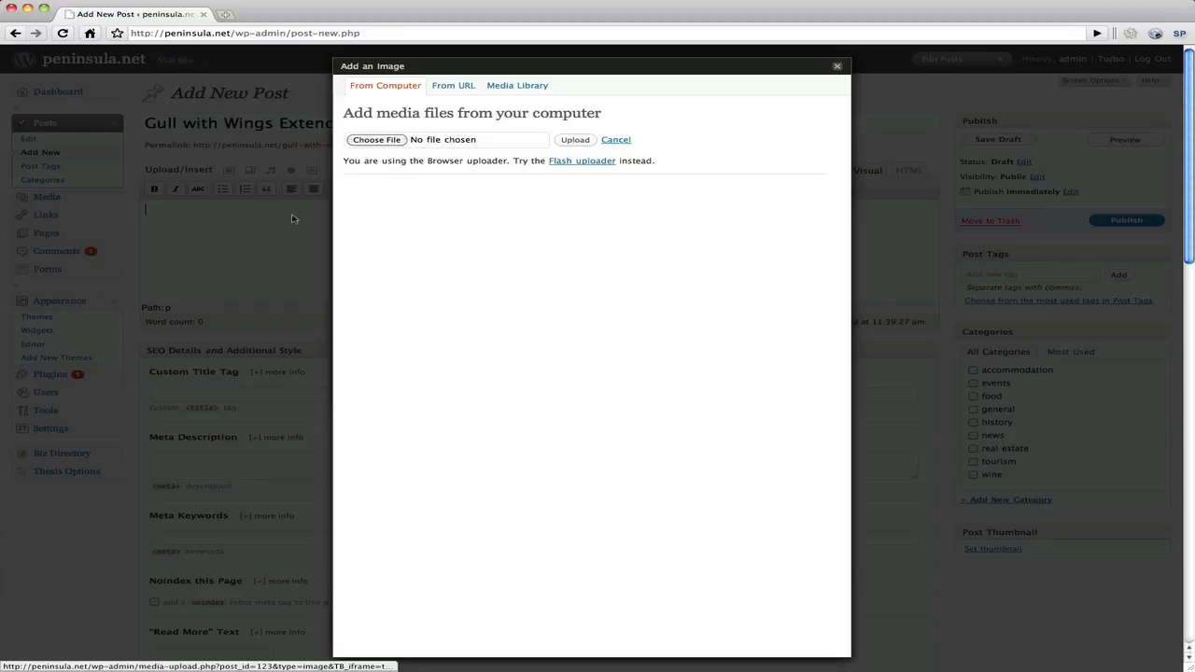
left_click(583, 161)
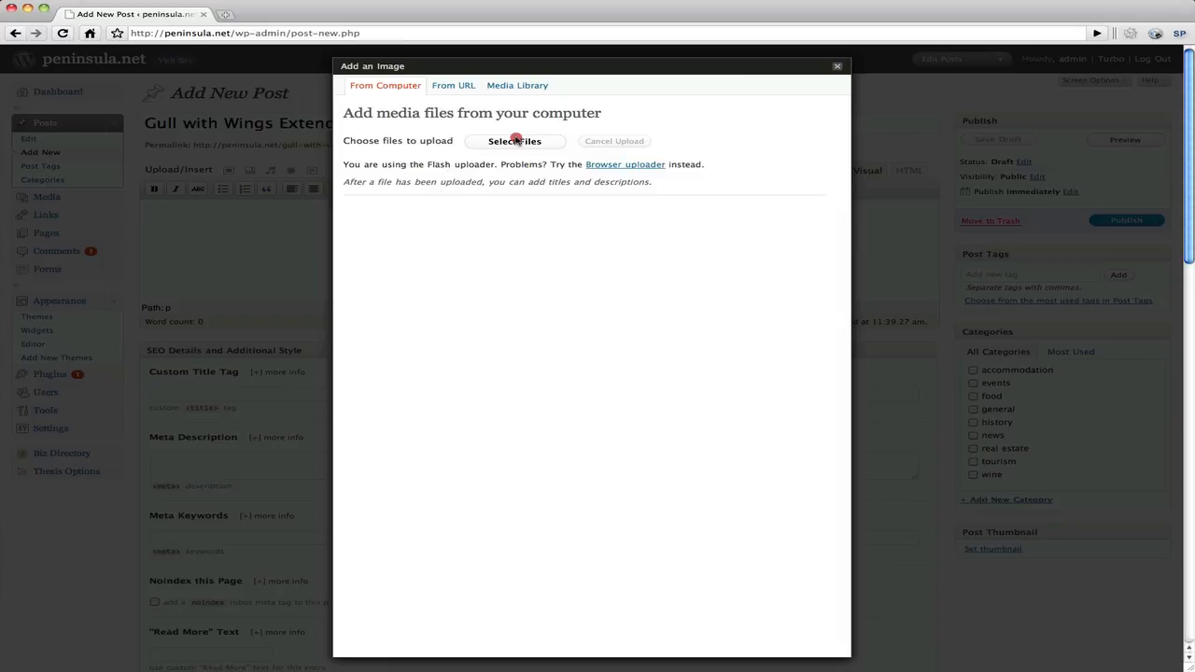
left_click(515, 141)
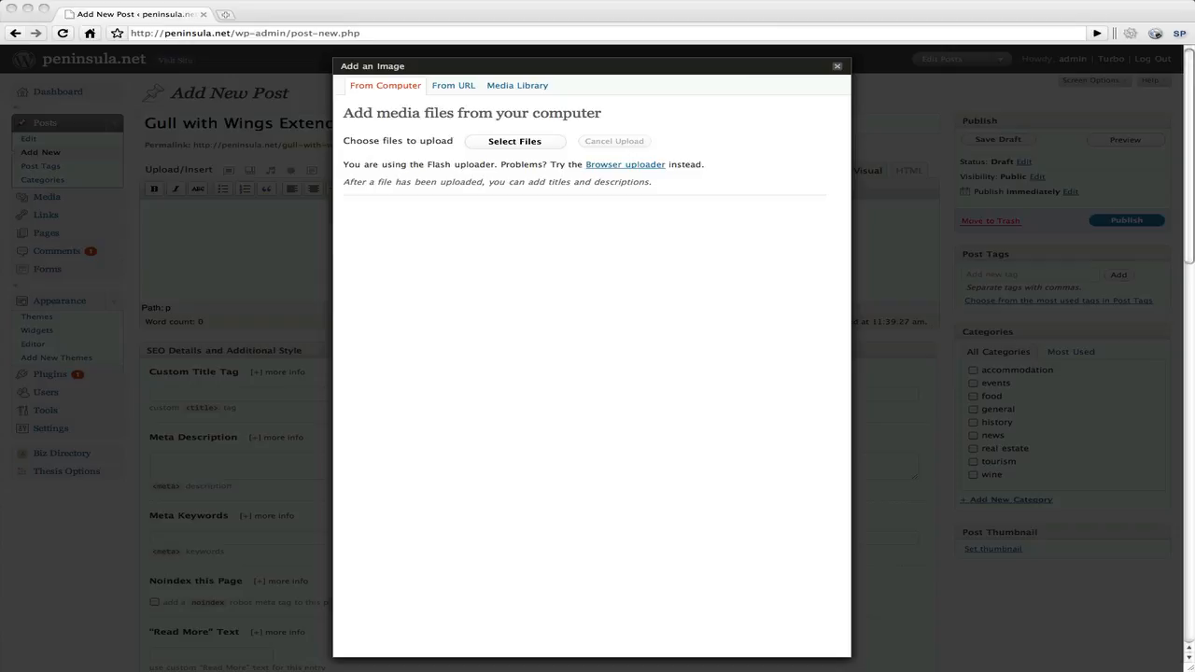
left_click(515, 142)
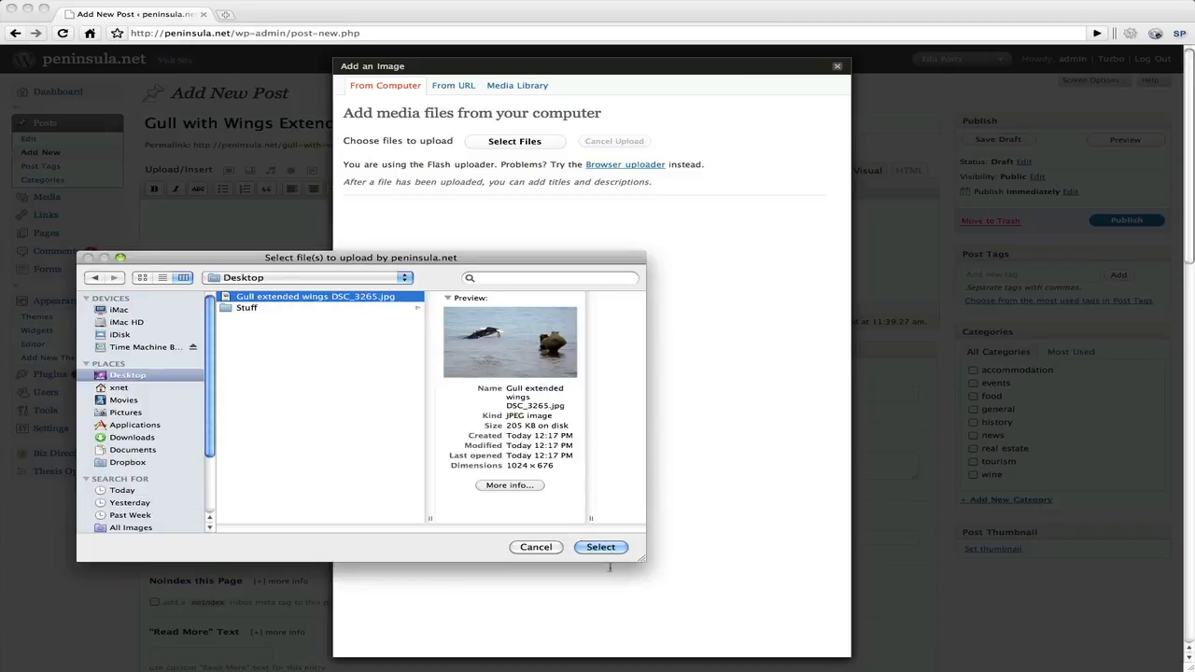
left_click(601, 547)
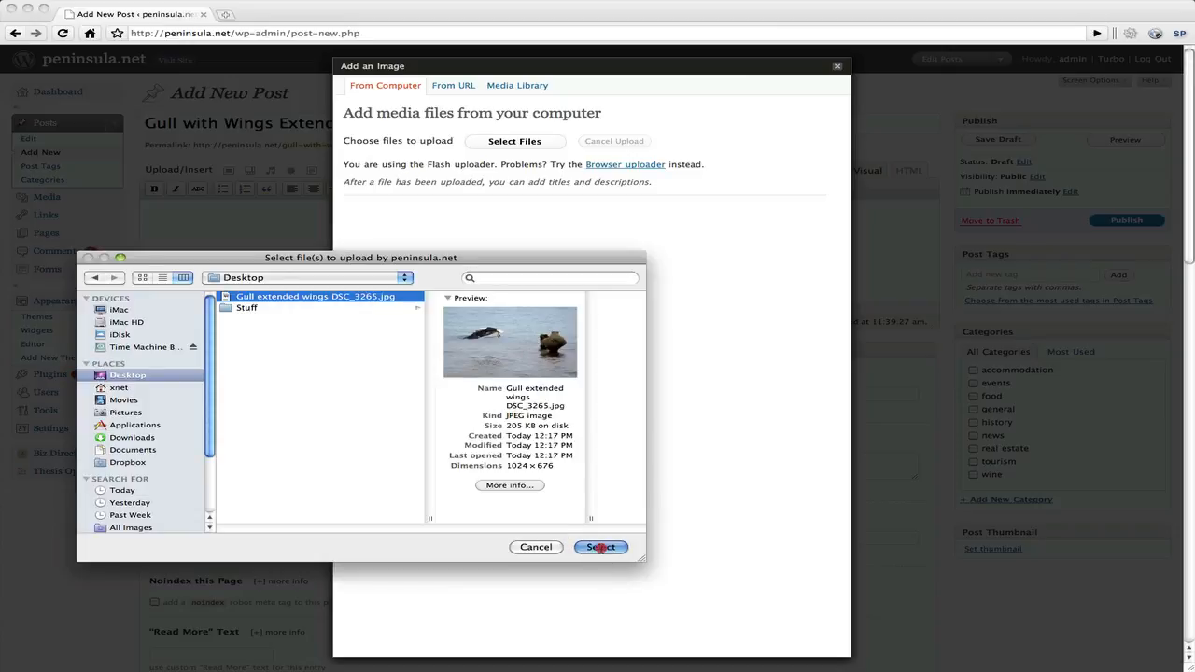
left_click(601, 549)
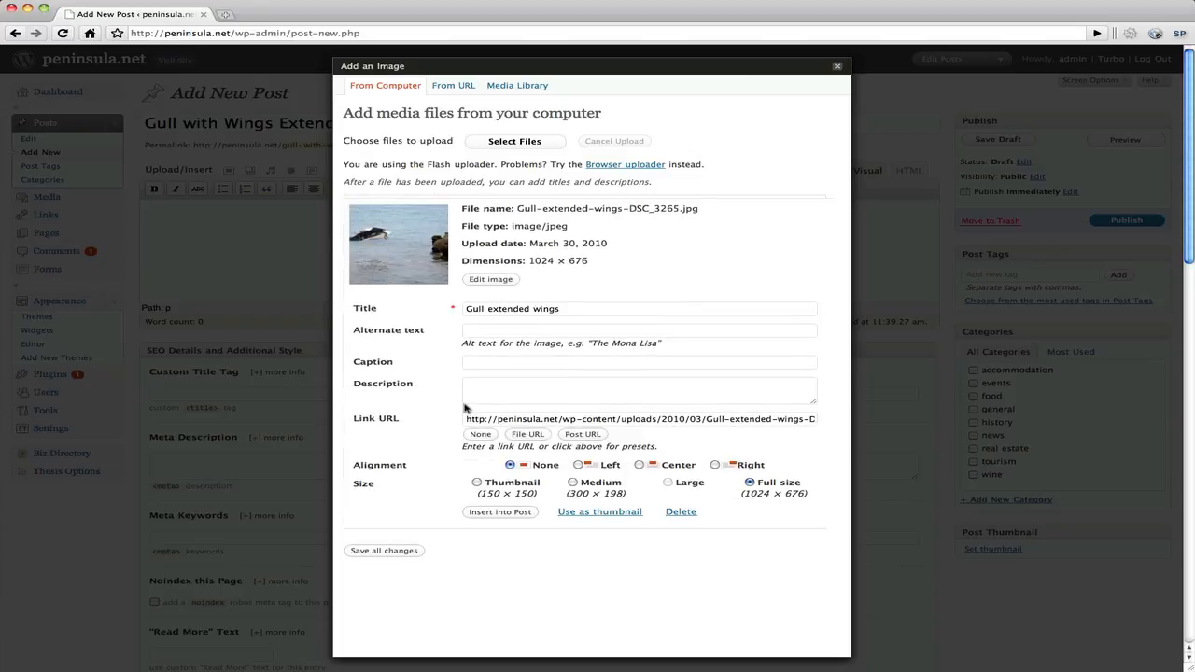
mouse_move(633, 247)
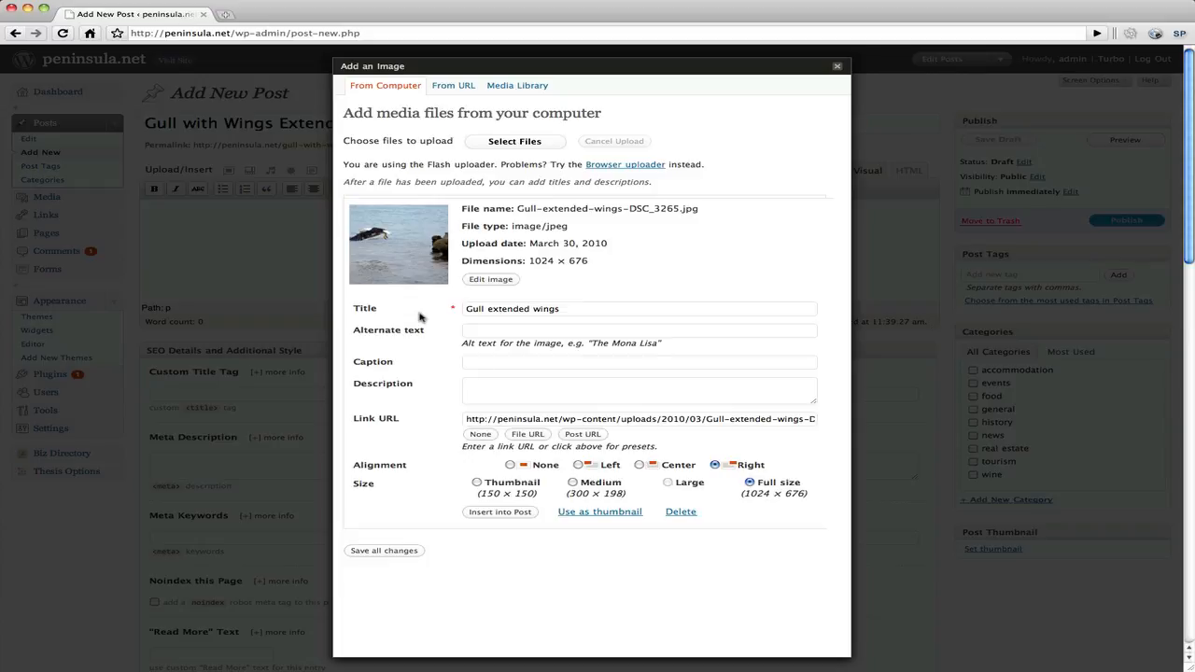
mouse_move(377, 501)
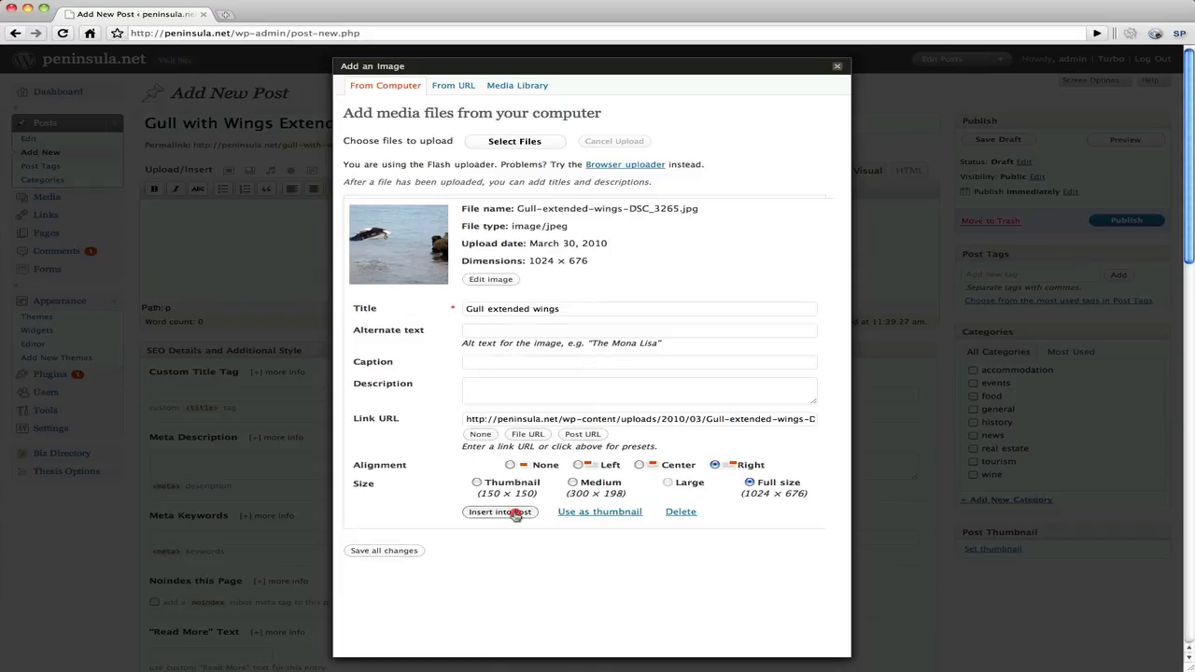
- Insert the full-size, right-aligned gull photo into the post
left_click(501, 512)
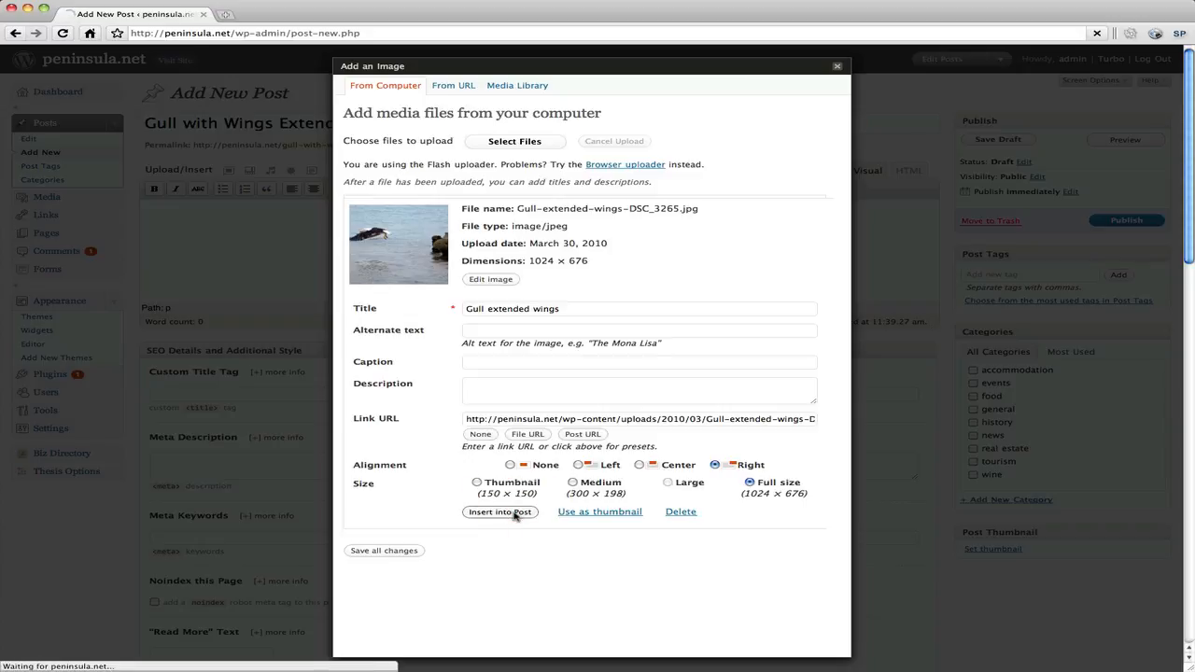
- Return to the post editor with the gull photo placed in the content area
left_click(500, 512)
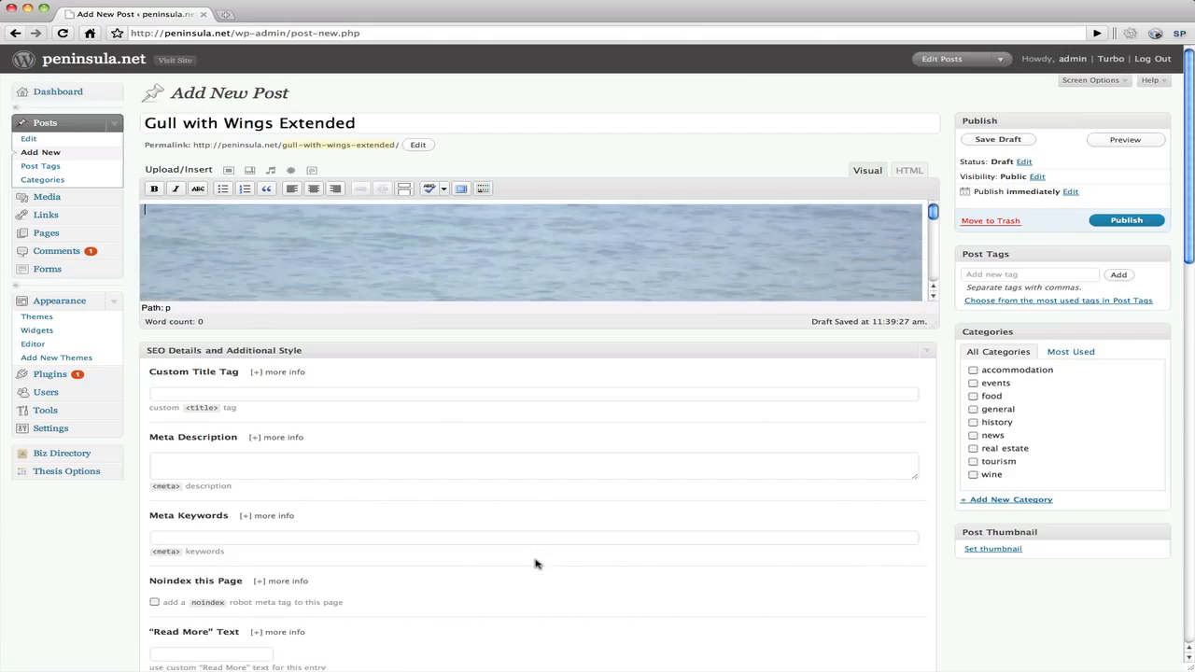
mouse_move(973, 336)
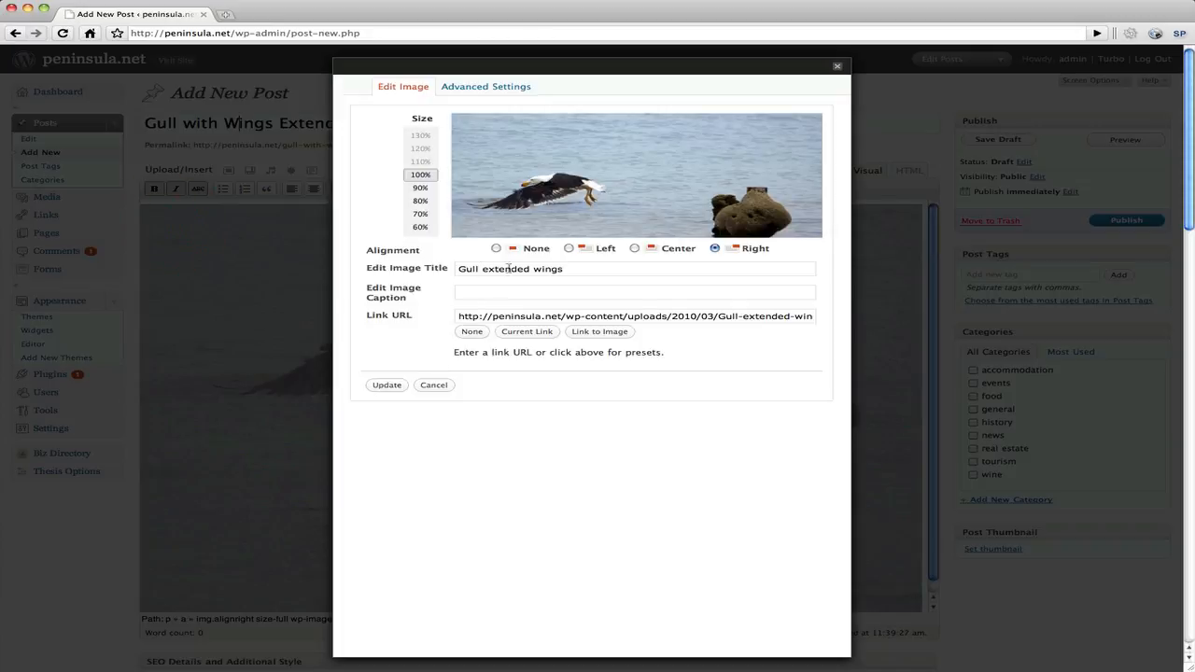
- Step the gull photo's size down through 90% and 80% with Advanced Settings shown
left_click(409, 201)
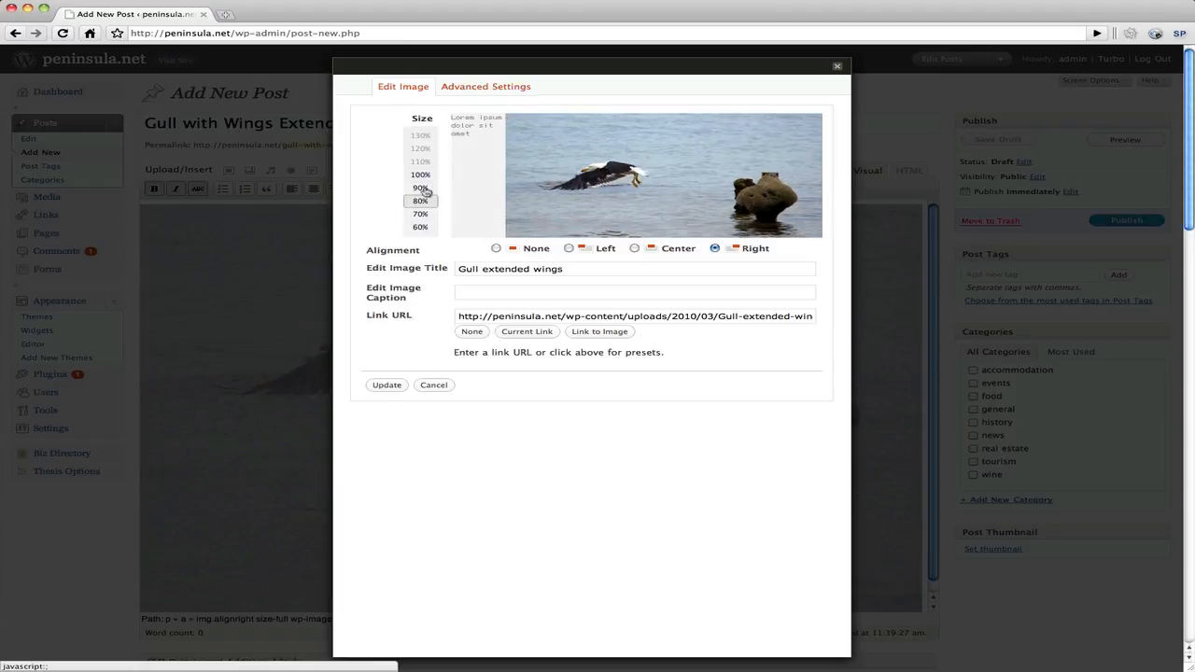
left_click(422, 187)
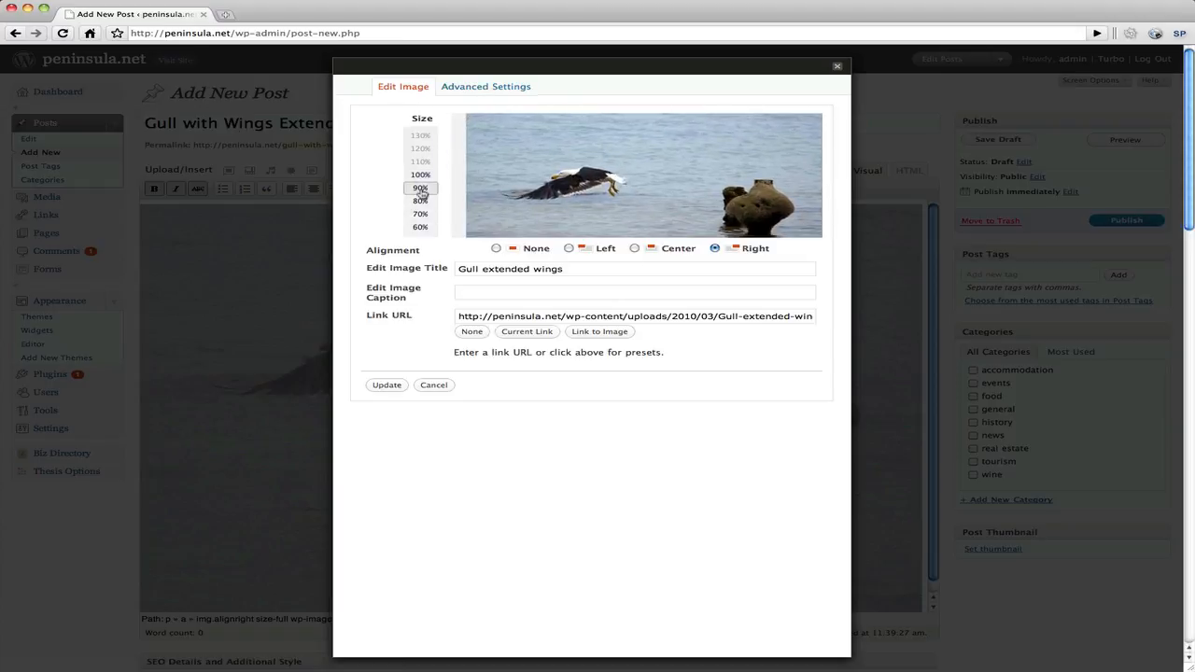
left_click(420, 202)
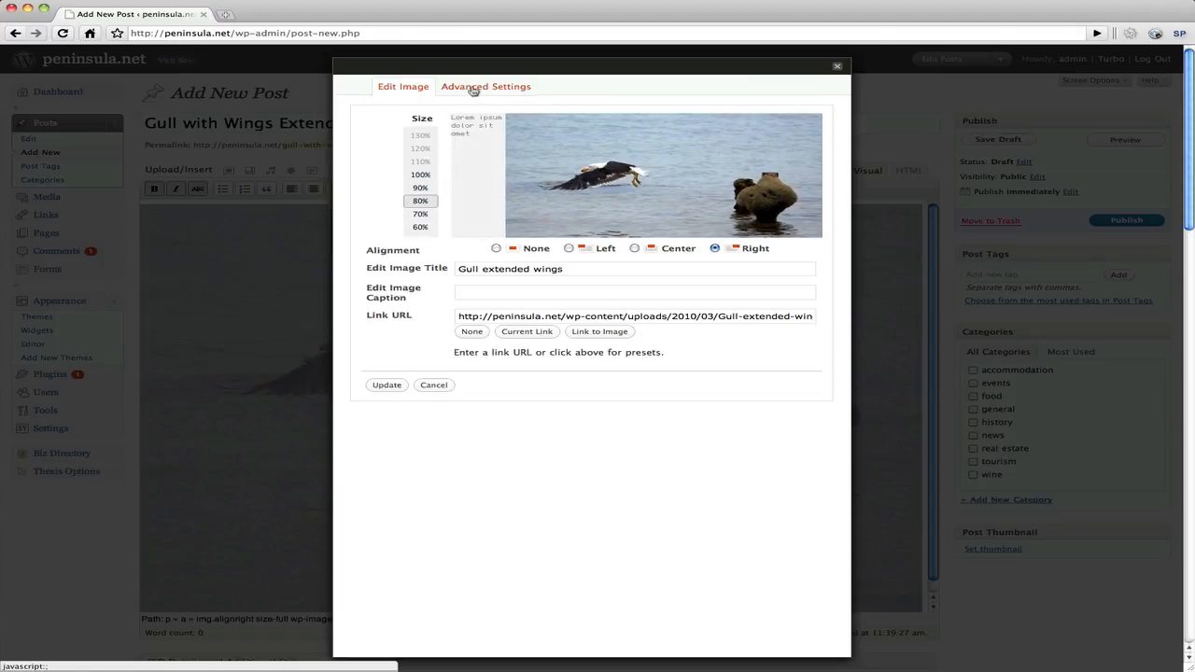
left_click(486, 86)
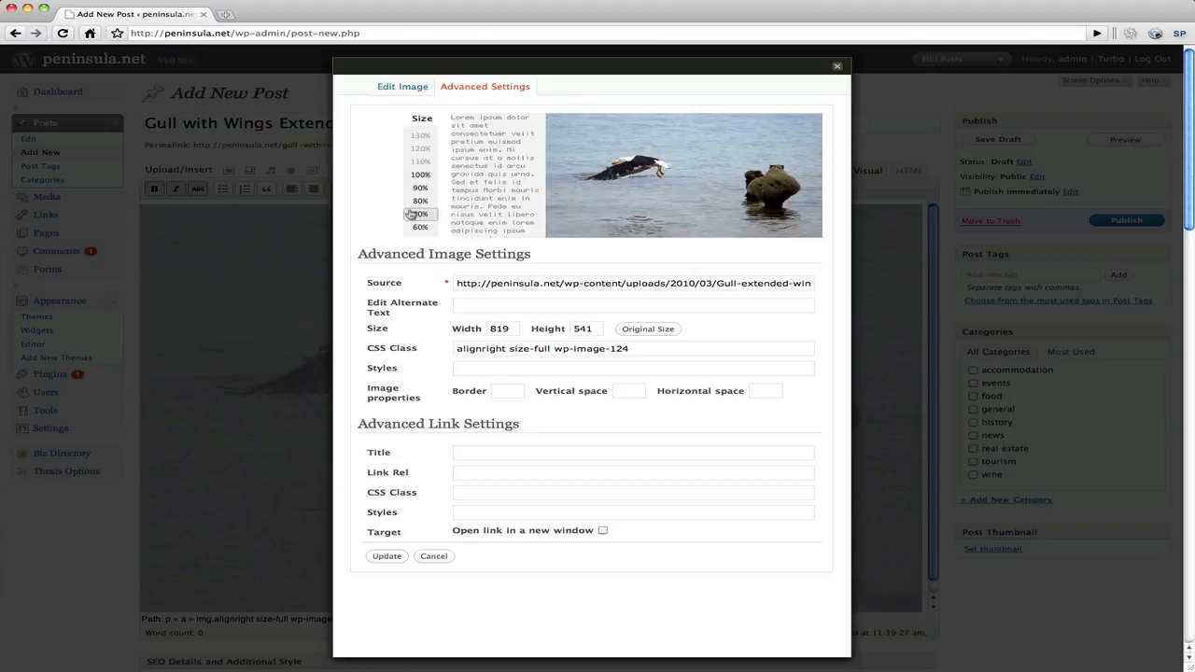
left_click(419, 201)
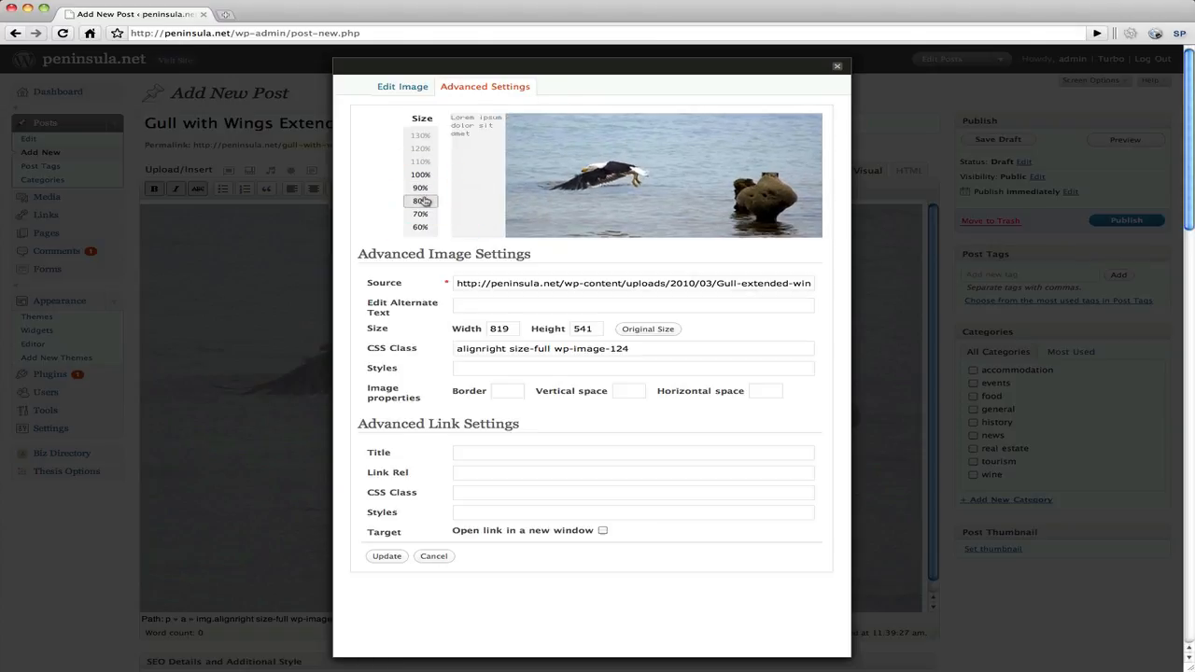
mouse_move(532, 336)
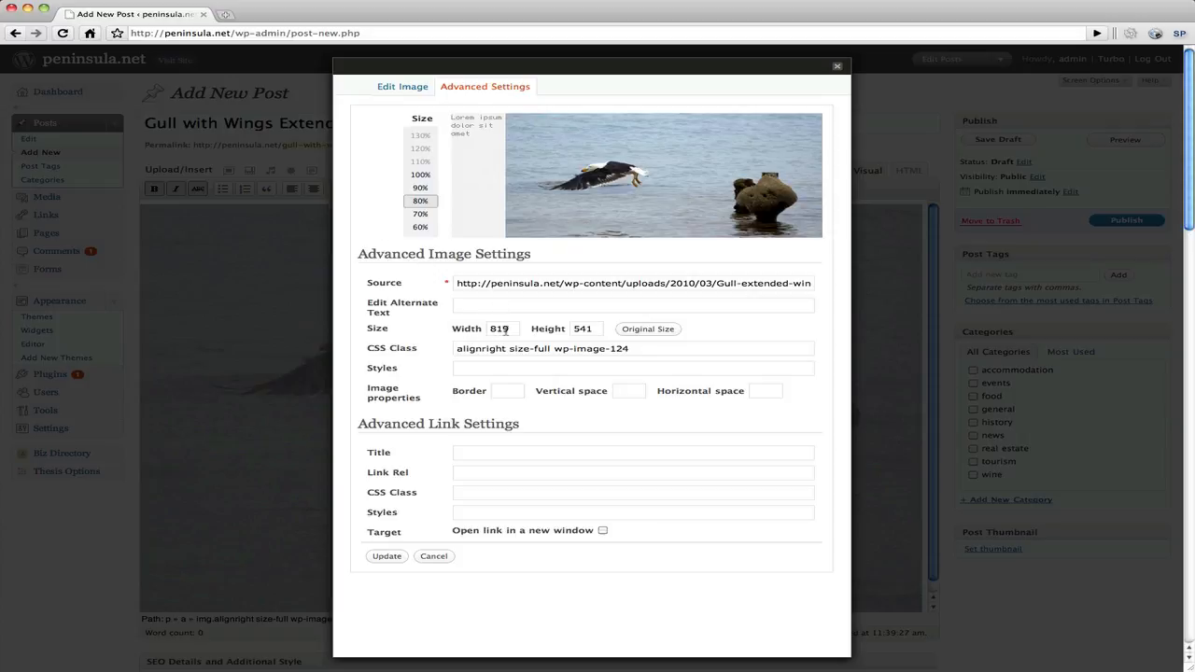
- Shrink the photo to 60% (614 by 406) and apply the update
left_click(418, 213)
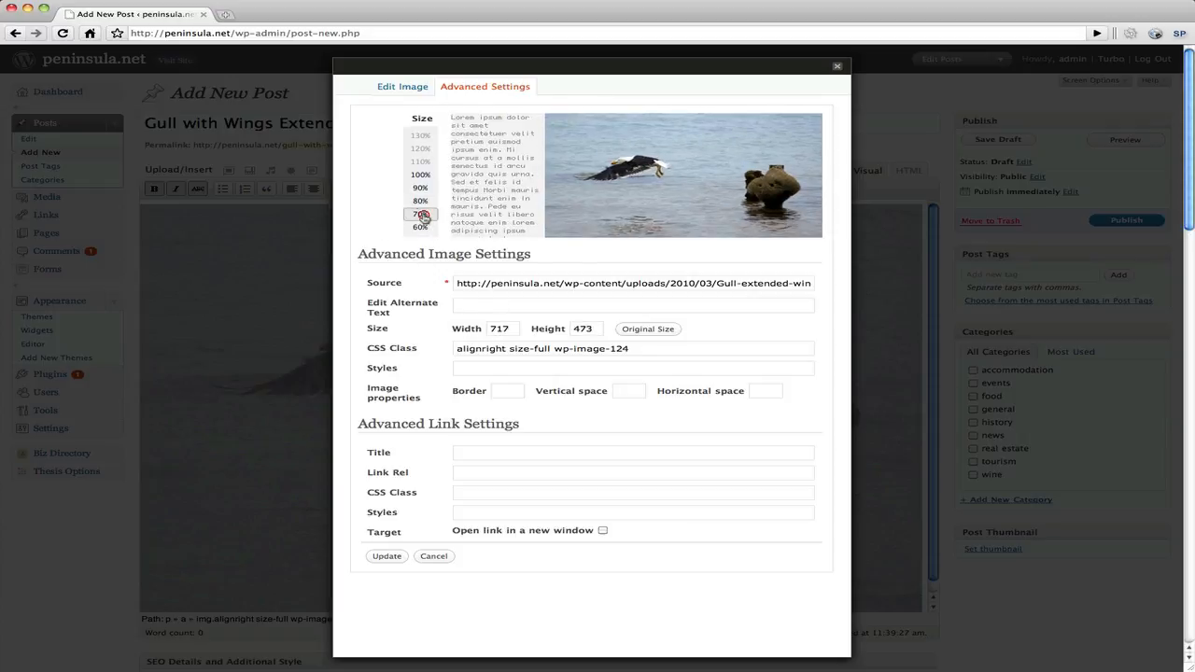
left_click(414, 228)
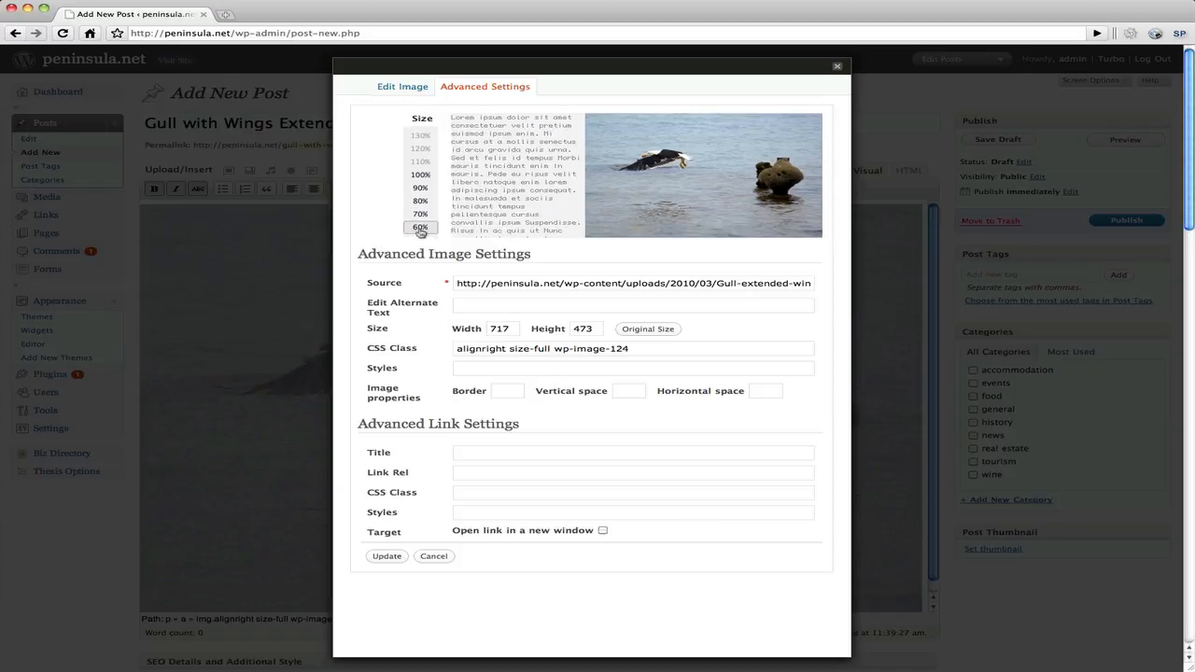
left_click(419, 228)
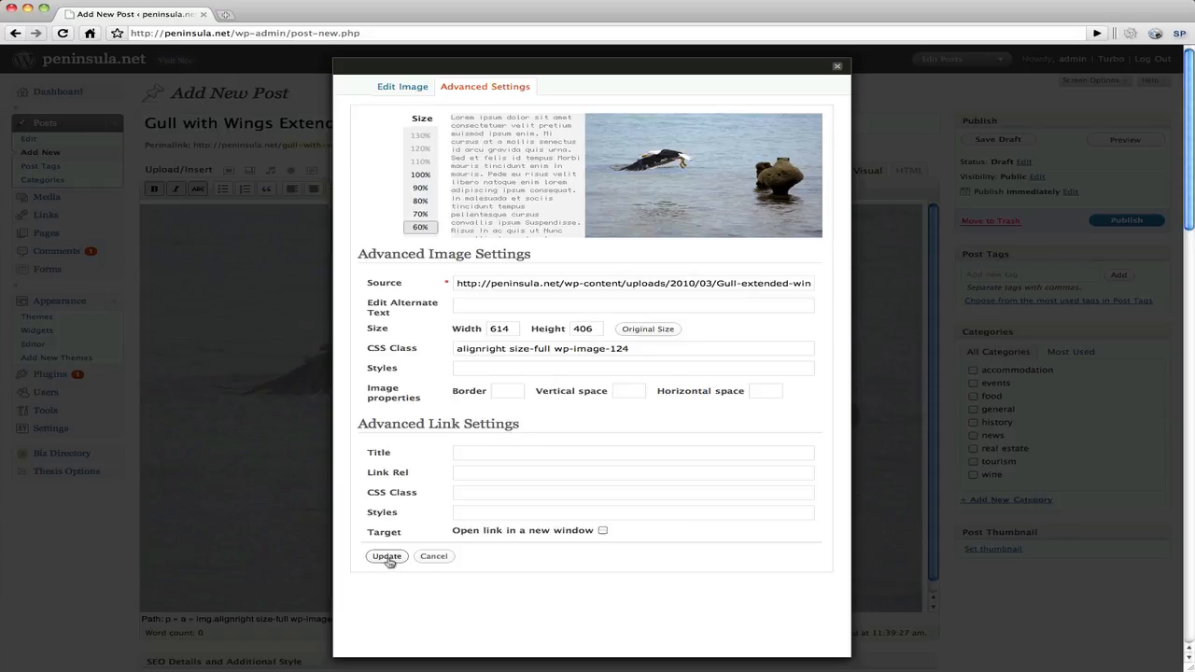
left_click(385, 557)
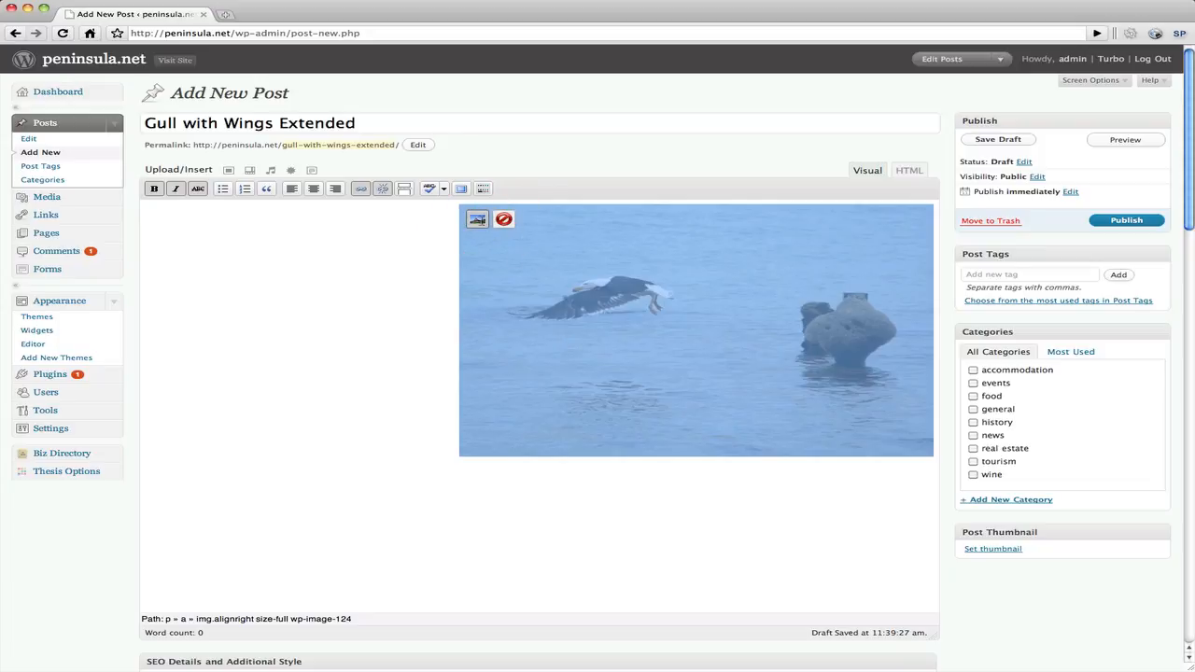
- Change the gull photo's alignment from right to left and update it
left_click(476, 219)
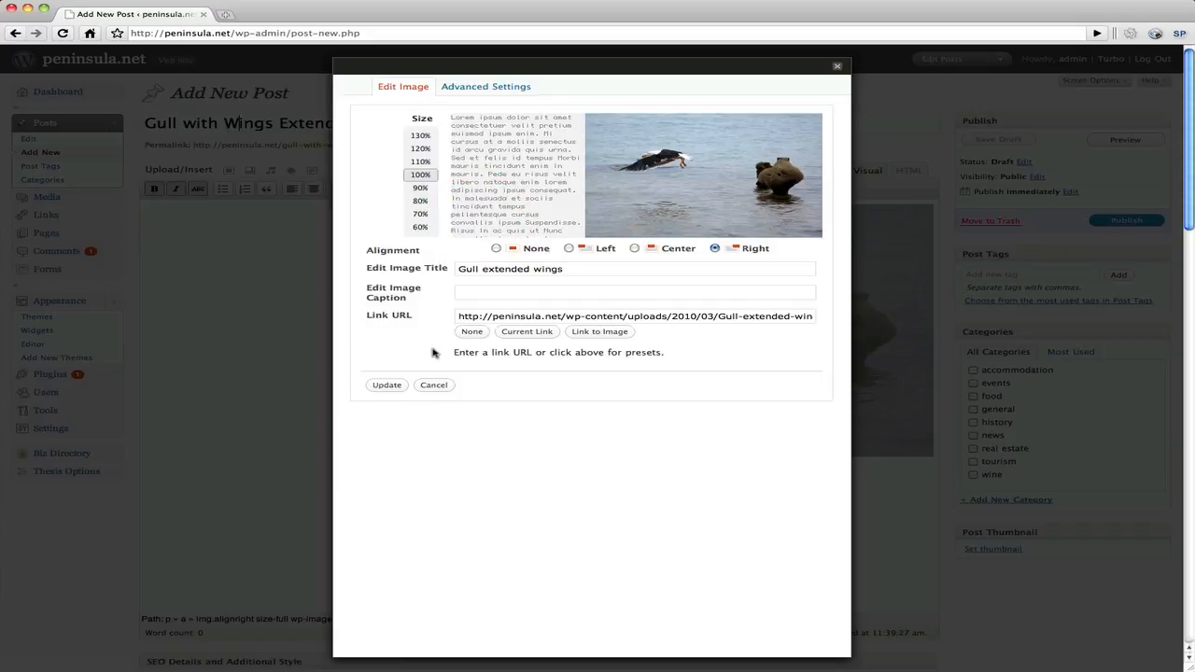
mouse_move(753, 254)
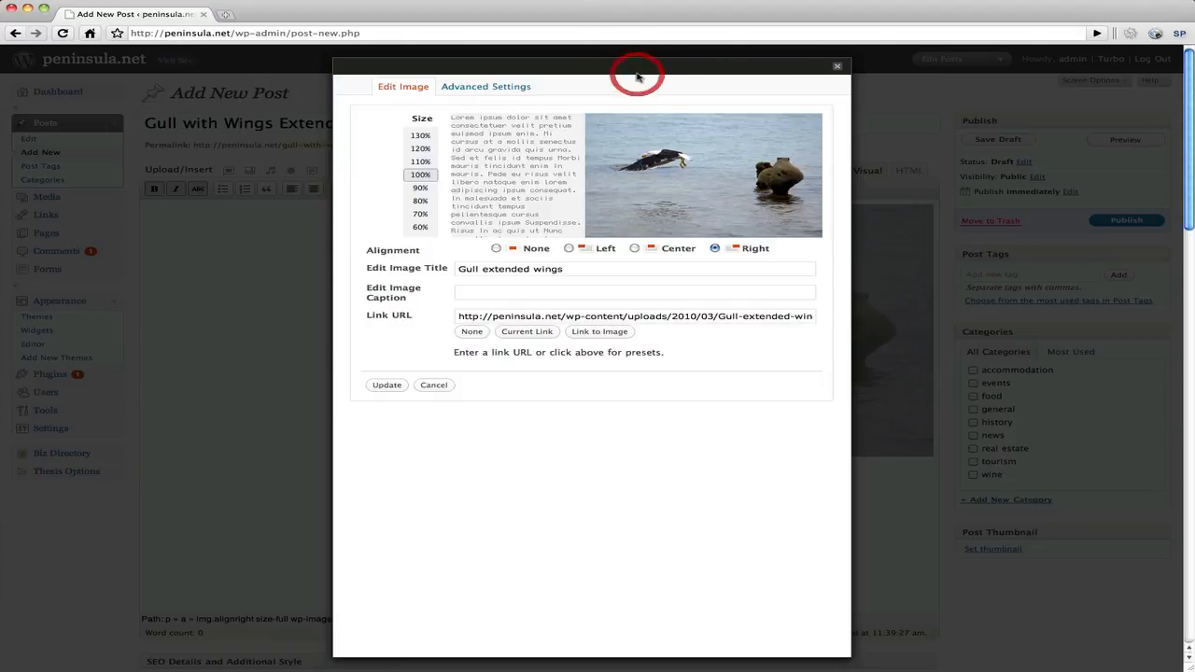
left_click(568, 248)
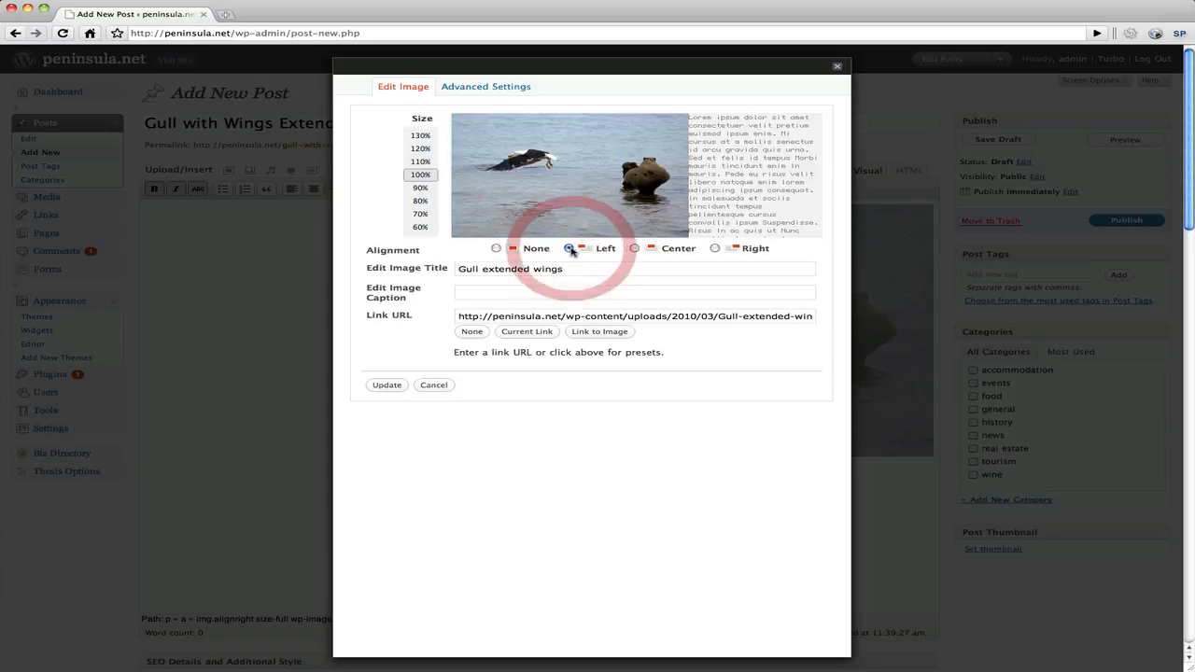
left_click(384, 384)
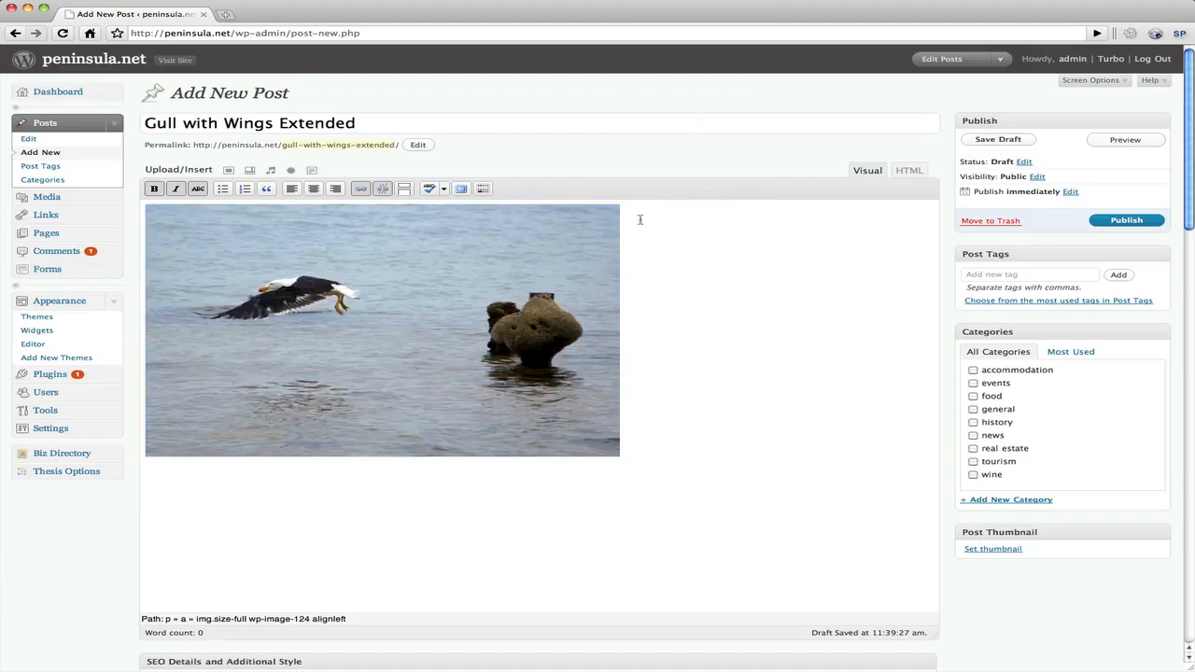
mouse_move(708, 247)
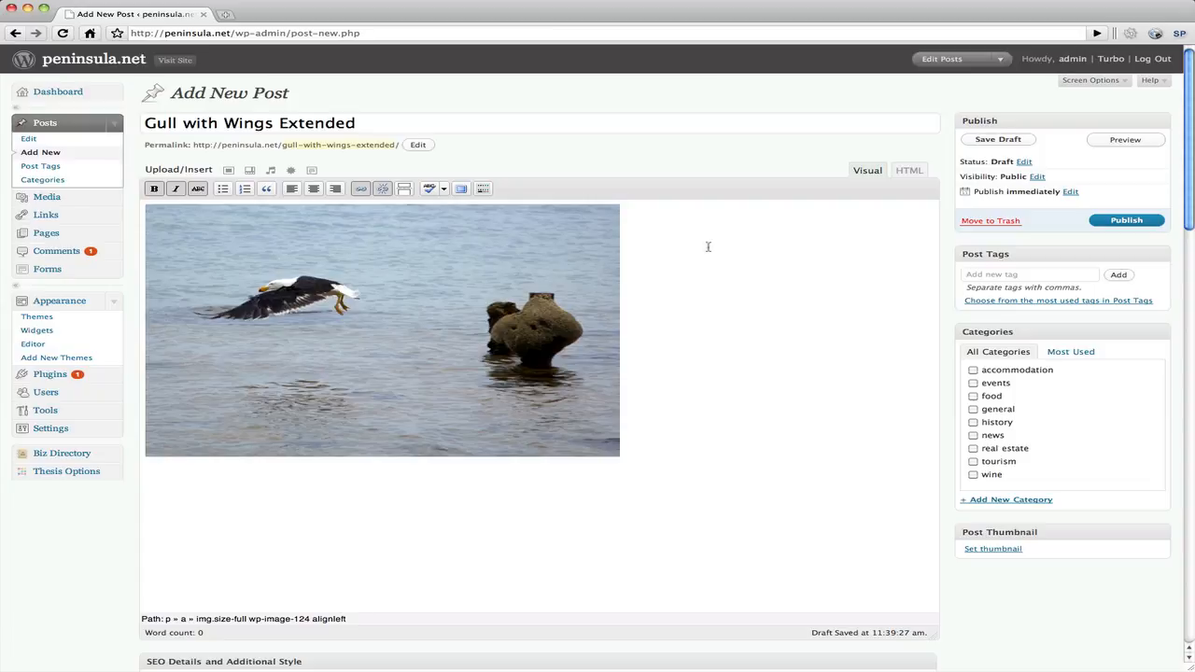
type("Here is a picture I took down at Olivers Hill, Frankston of a gull taking off.")
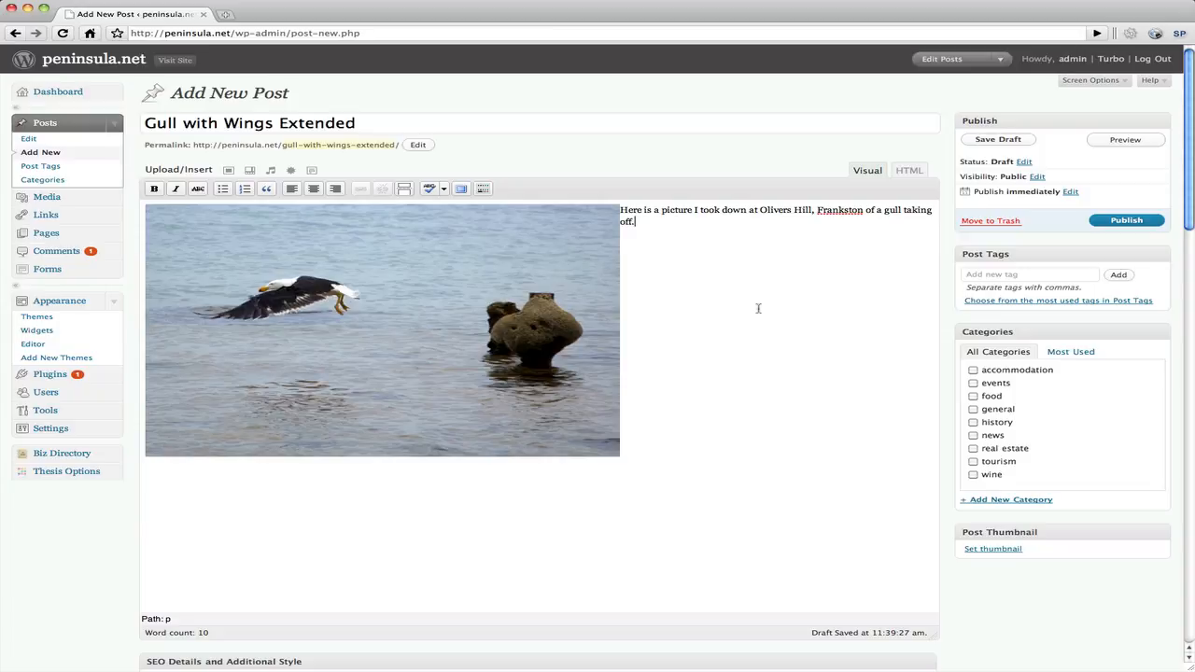
mouse_move(739, 303)
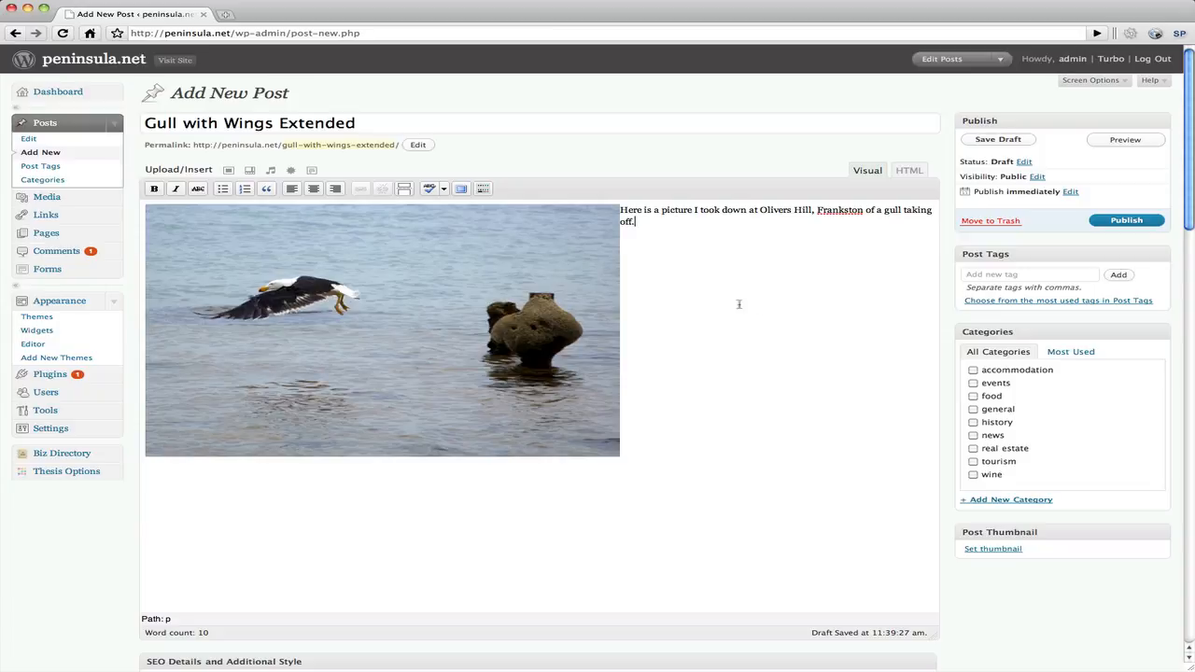
mouse_move(1124, 138)
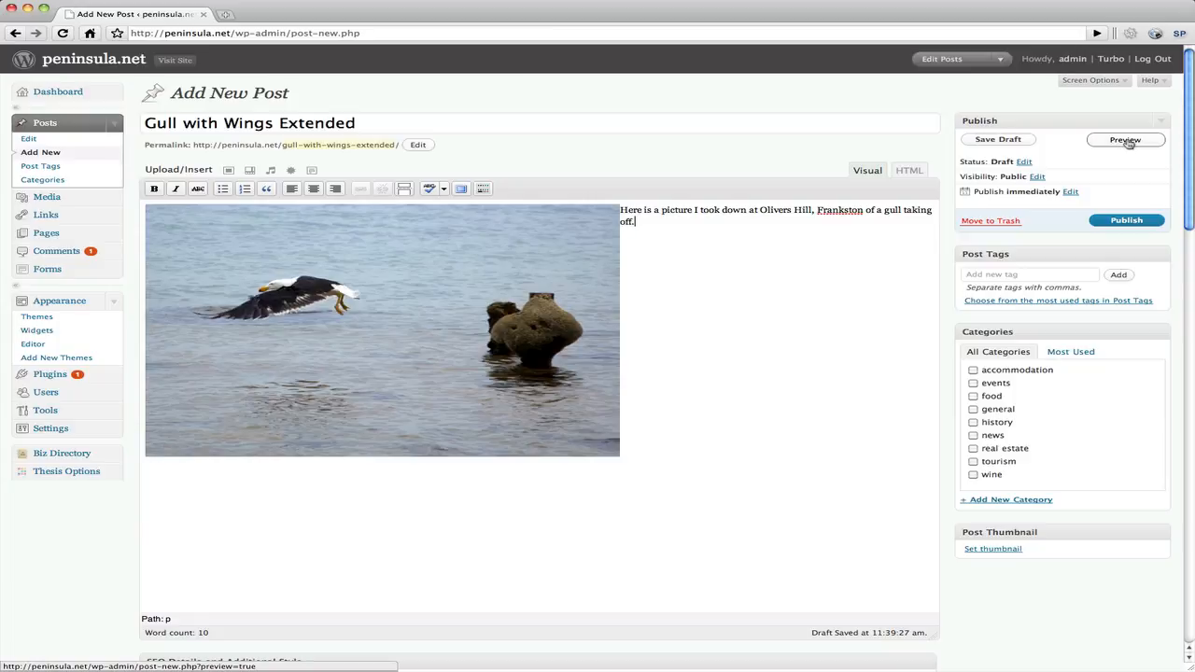
- Preview the draft Gull with Wings Extended post on the live peninsula.net theme
left_click(1124, 138)
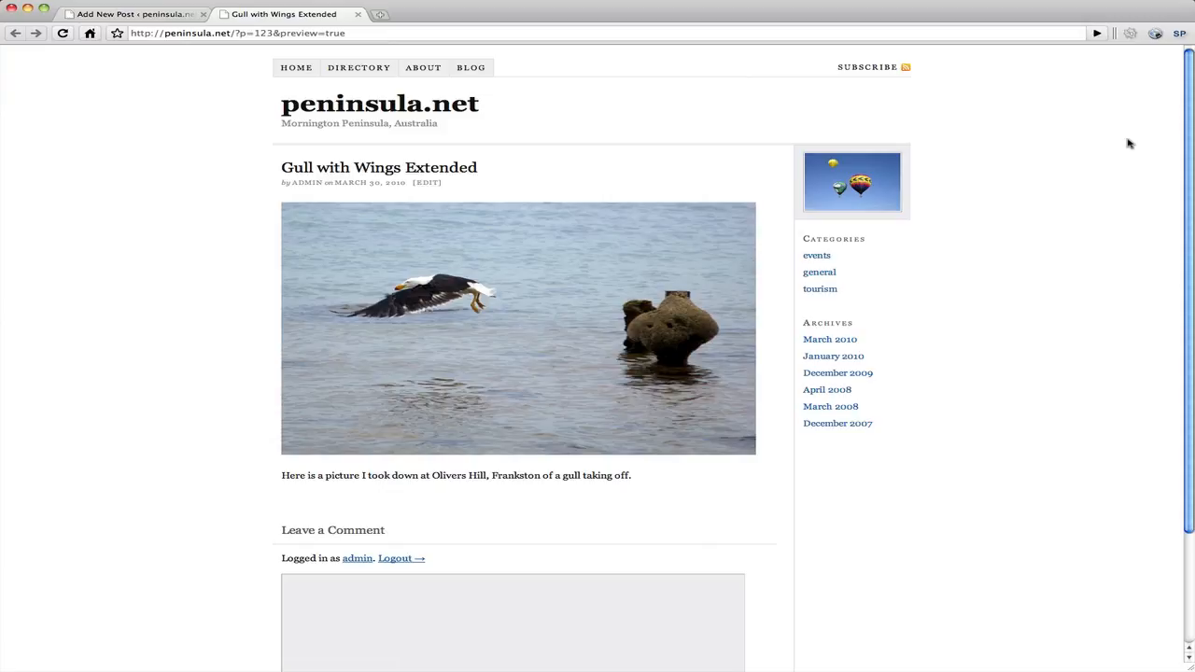
mouse_move(1083, 140)
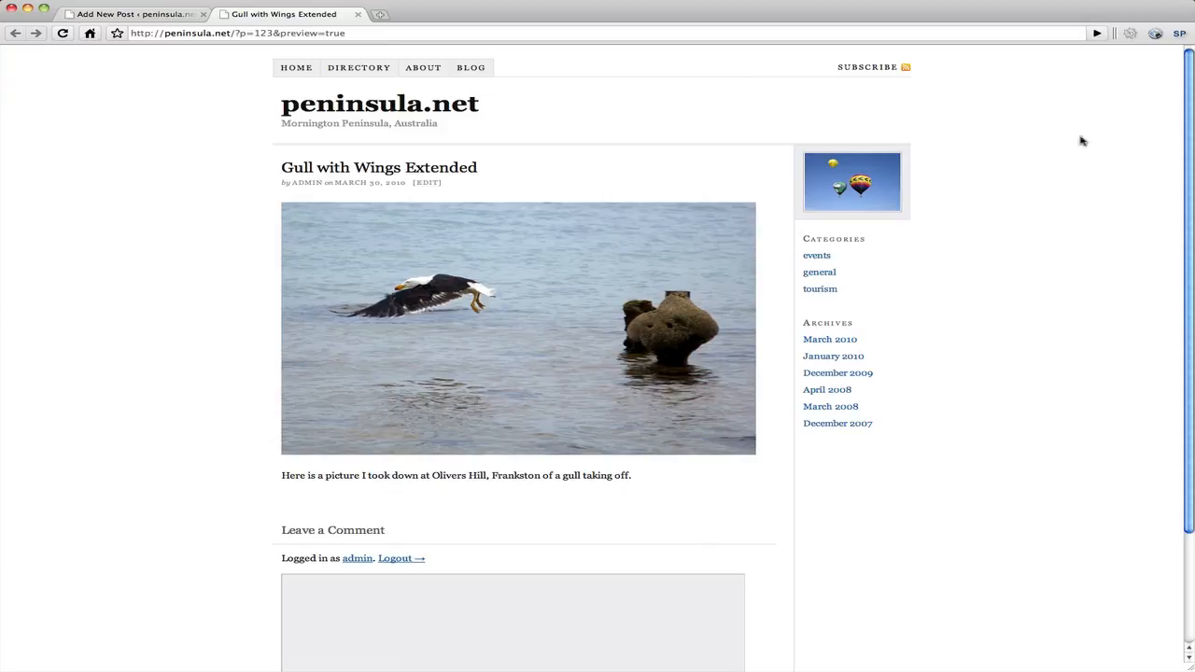
mouse_move(373, 15)
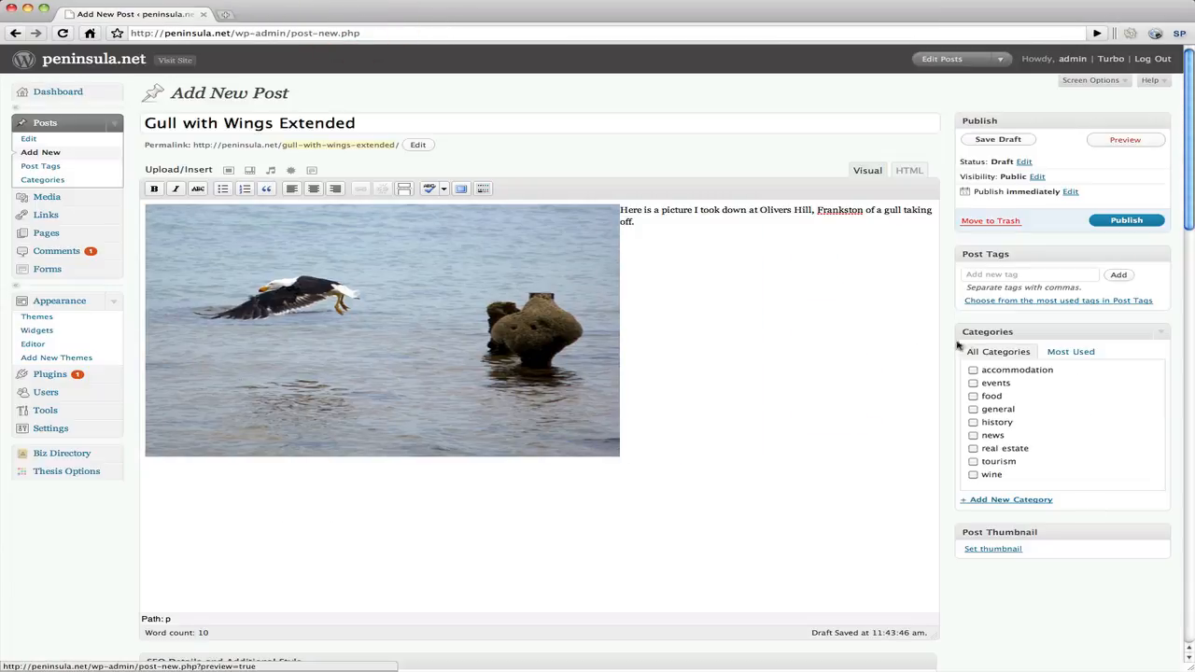
mouse_move(922, 297)
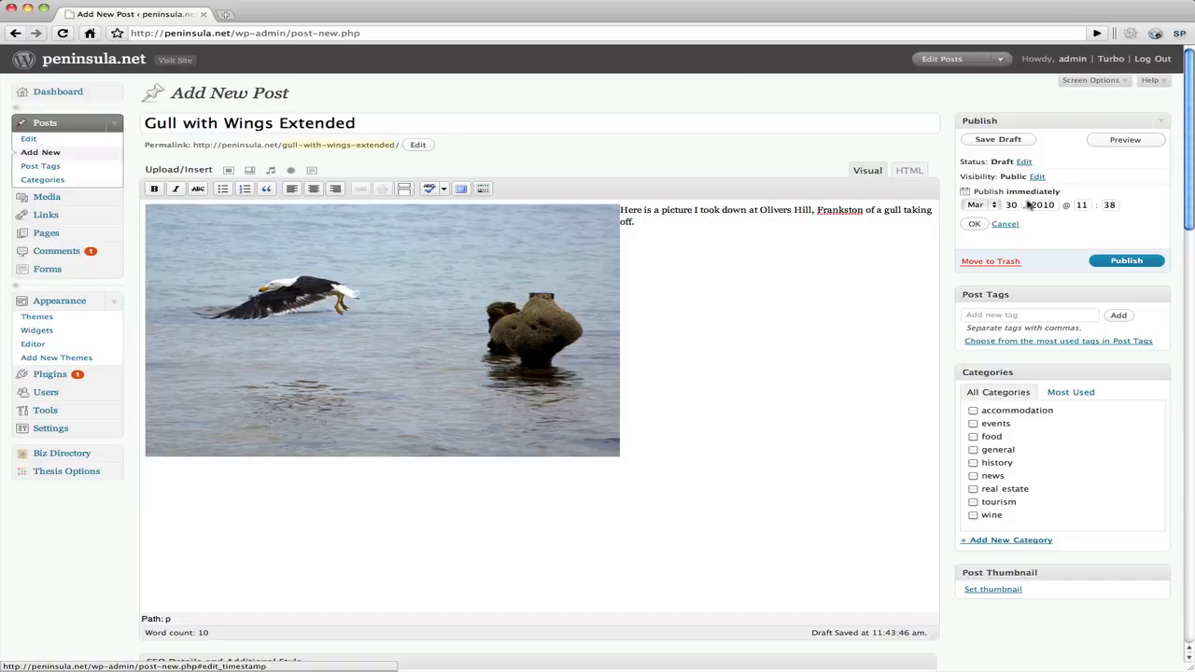
mouse_move(1068, 206)
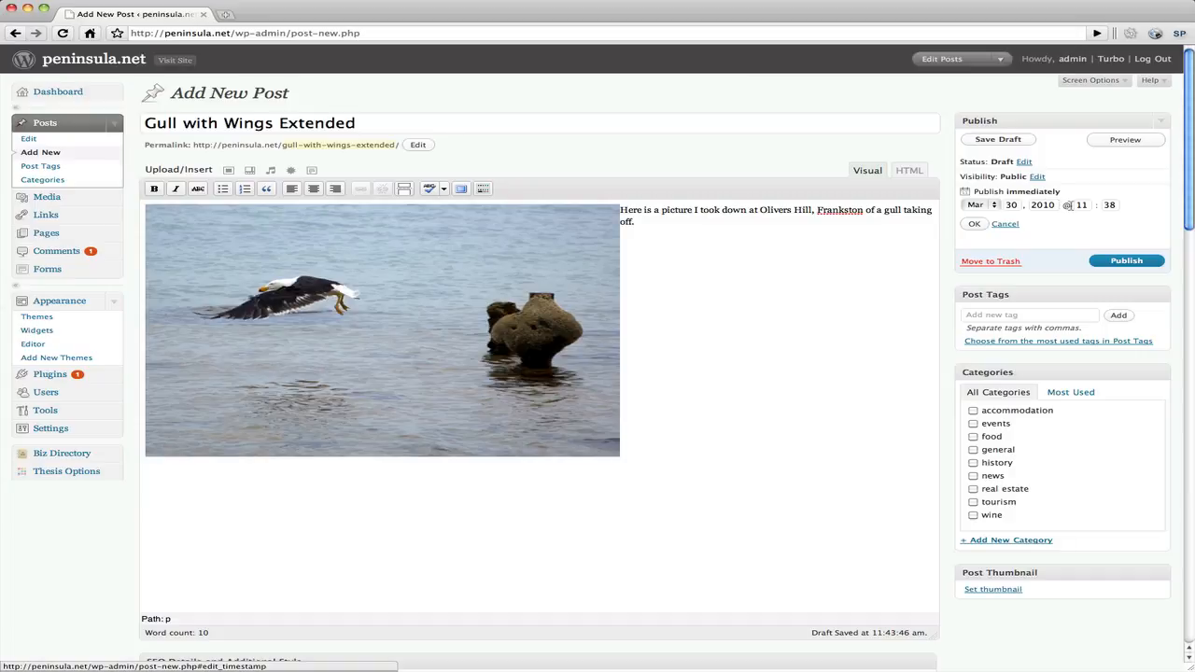
- Close the publish date and time fields, leaving the post set to publish immediately
left_click(971, 224)
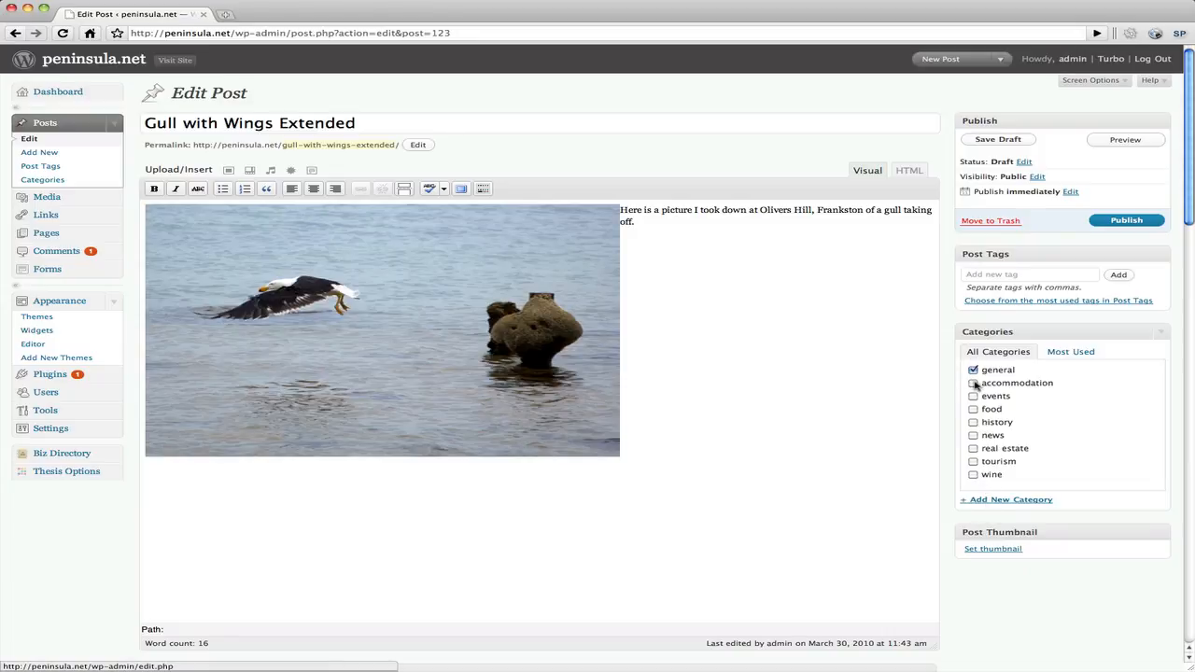
- Leave 'general' as the only ticked category, clearing the briefly checked accommodation category
left_click(975, 382)
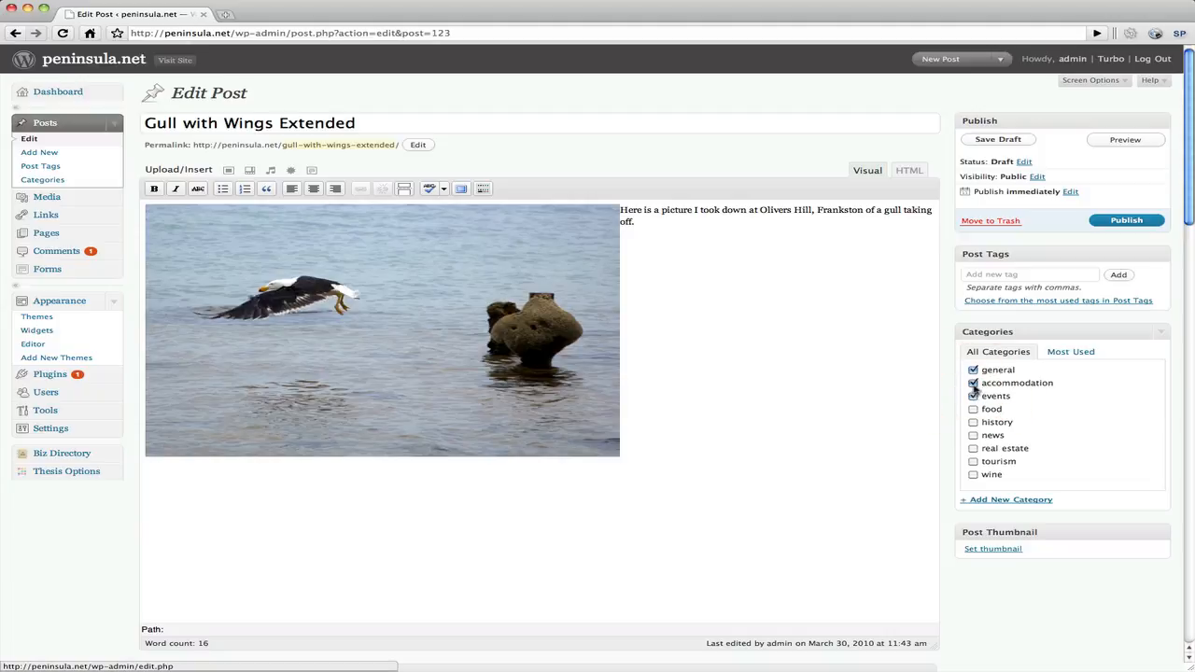
left_click(972, 370)
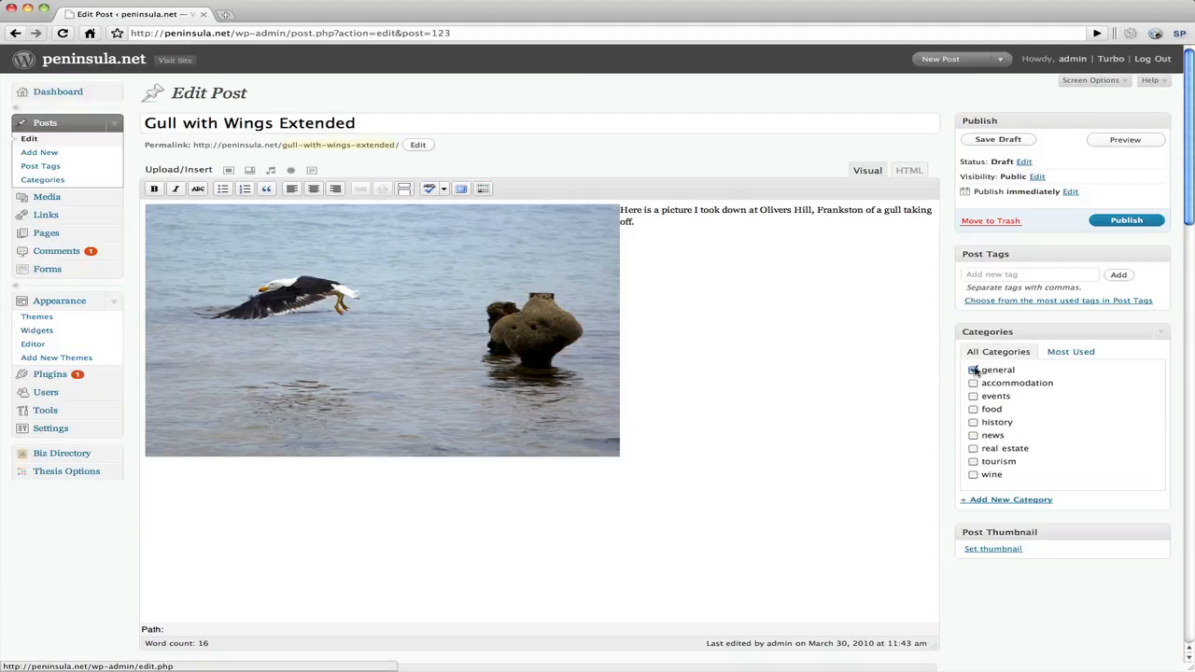
left_click(973, 370)
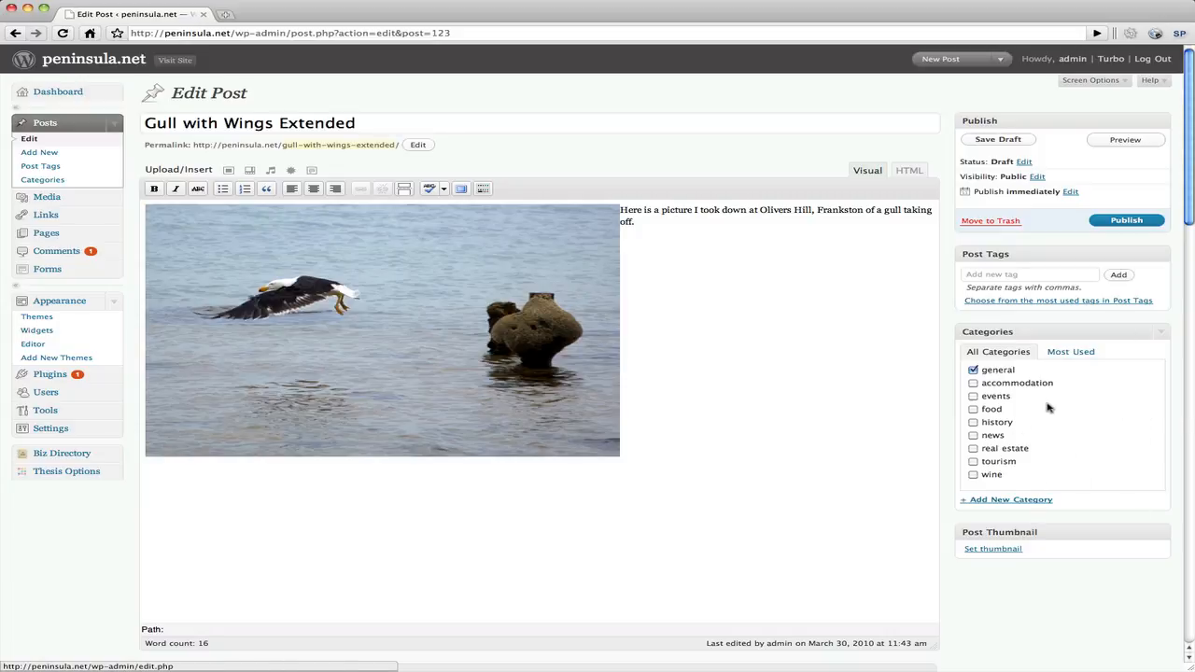
mouse_move(1101, 232)
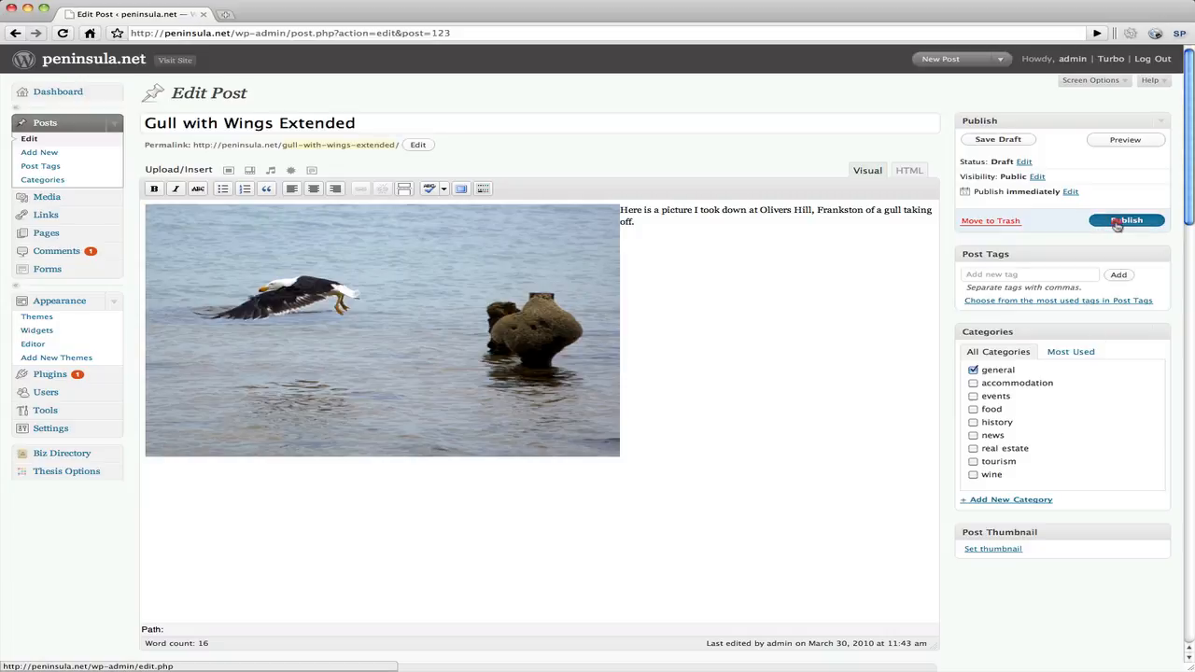
- Publish the post and visit the live peninsula.net site to see it
left_click(1124, 220)
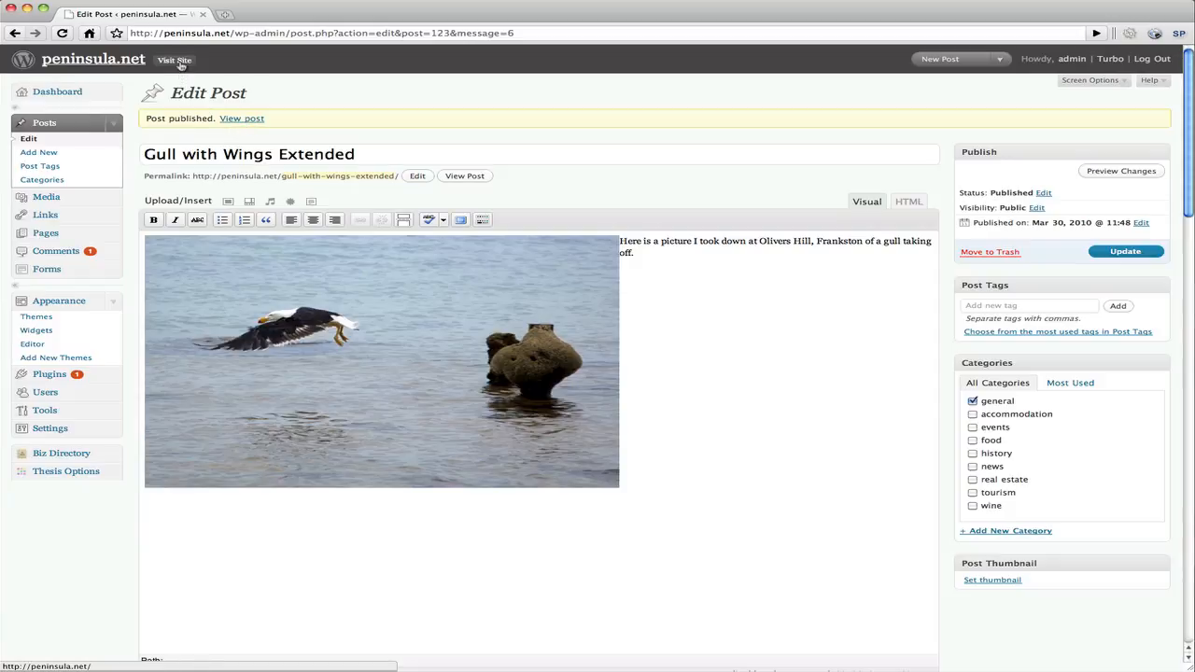
mouse_move(183, 64)
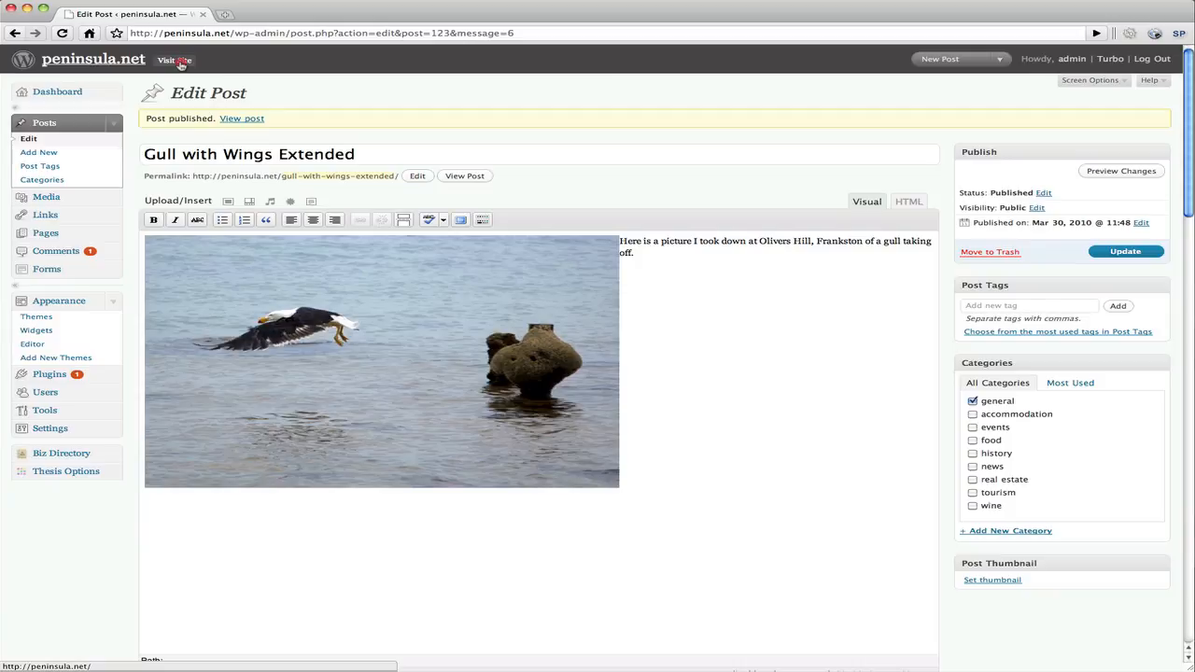
left_click(180, 59)
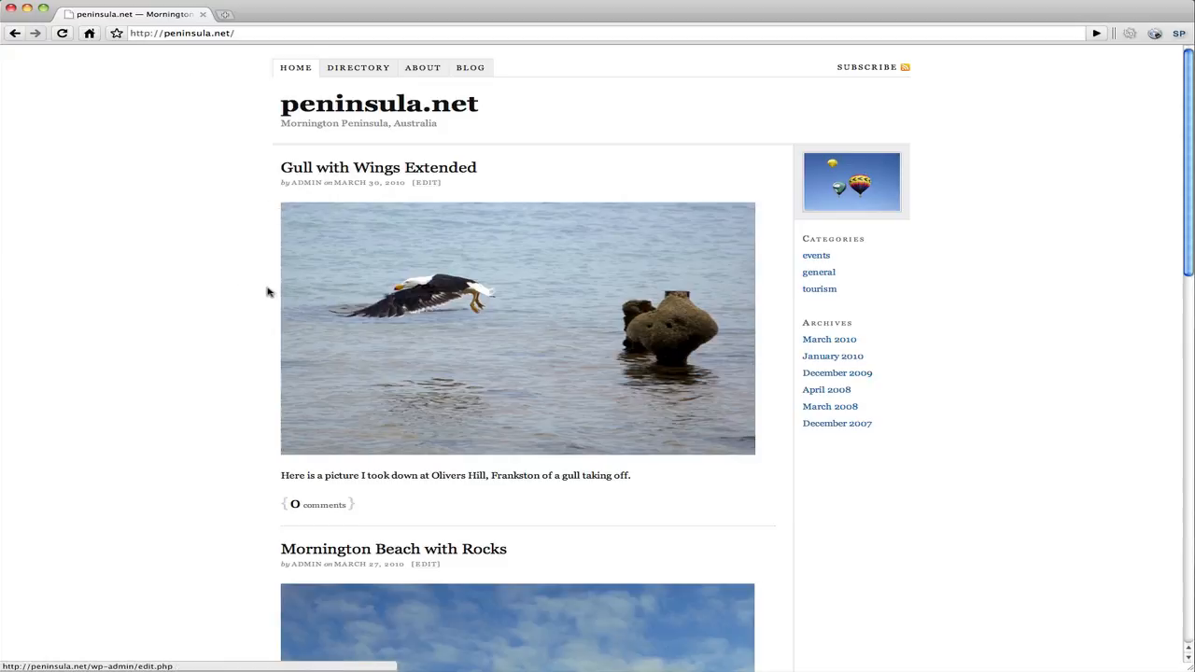
mouse_move(306, 302)
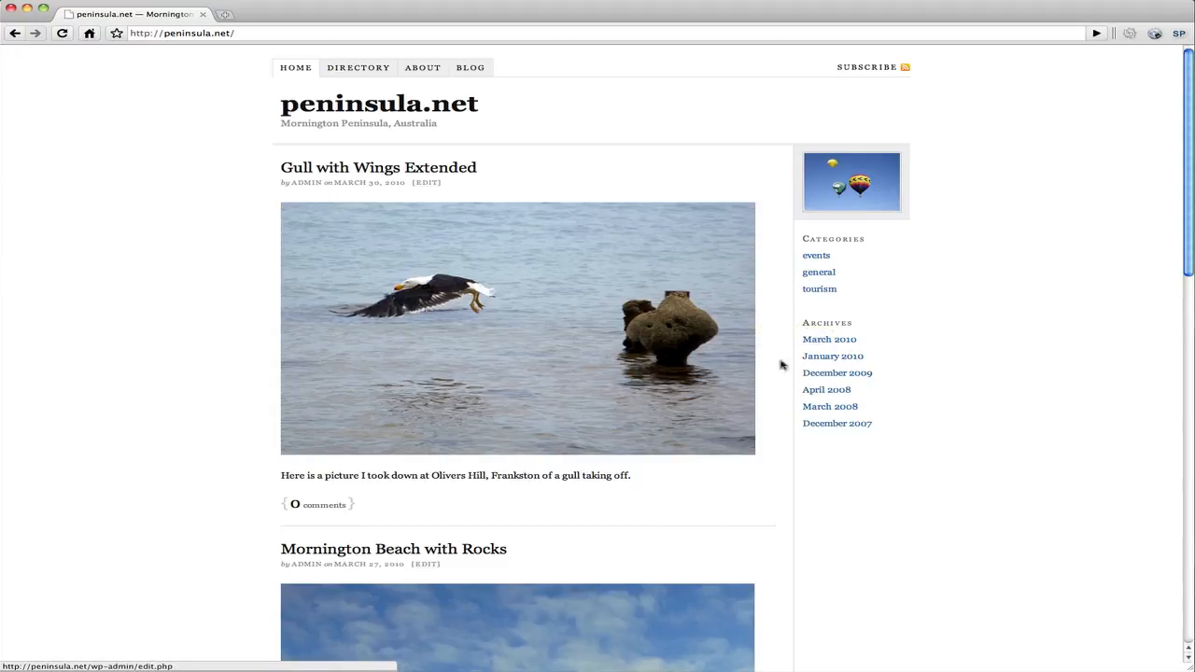
mouse_move(835, 201)
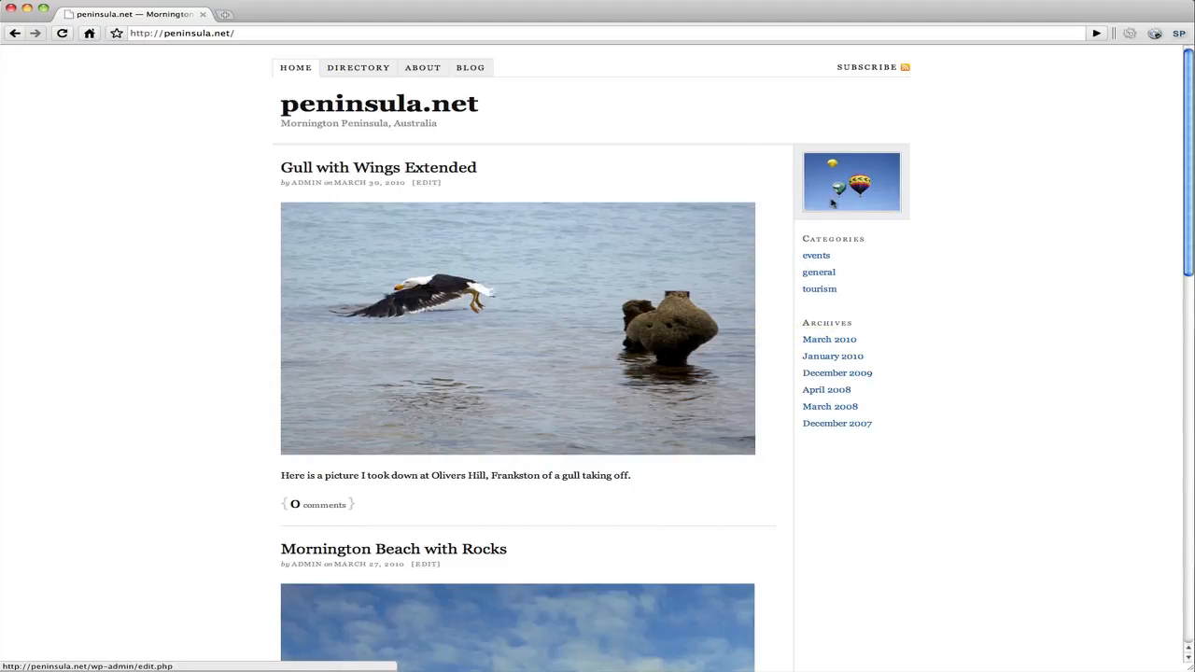
mouse_move(803, 444)
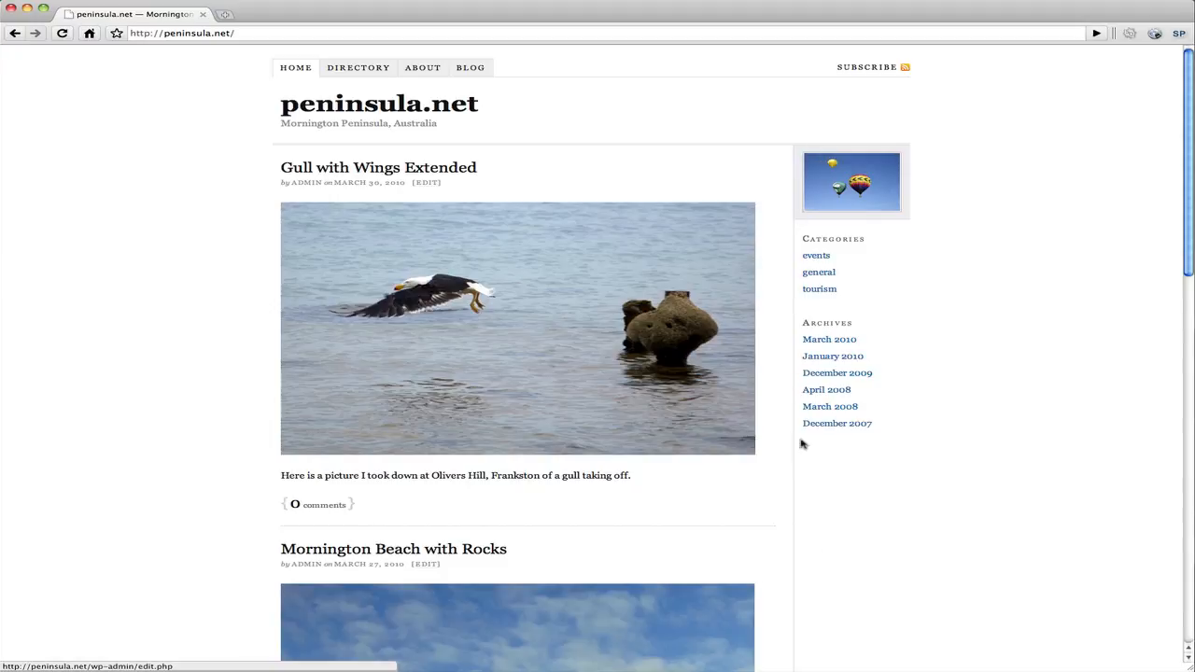
mouse_move(786, 558)
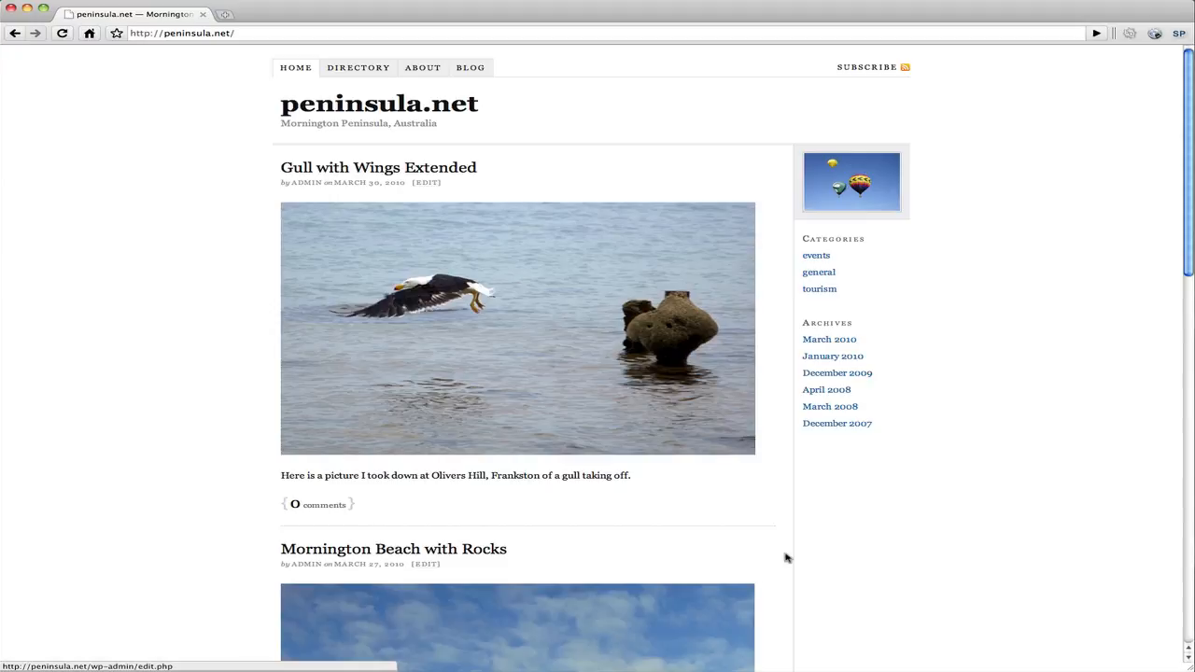
mouse_move(146, 444)
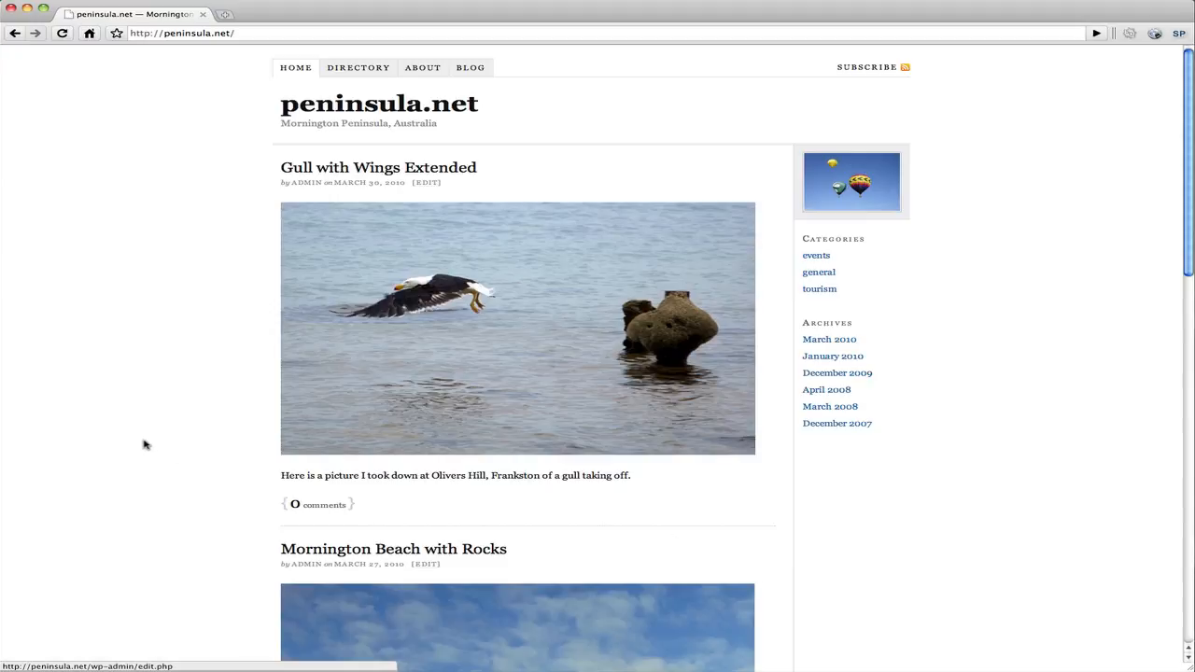